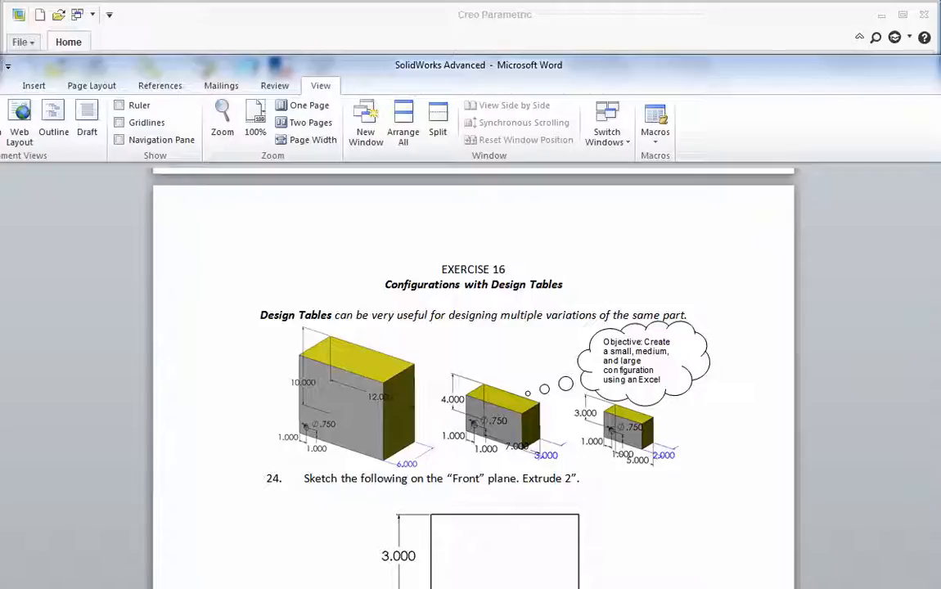
mouse_move(321, 435)
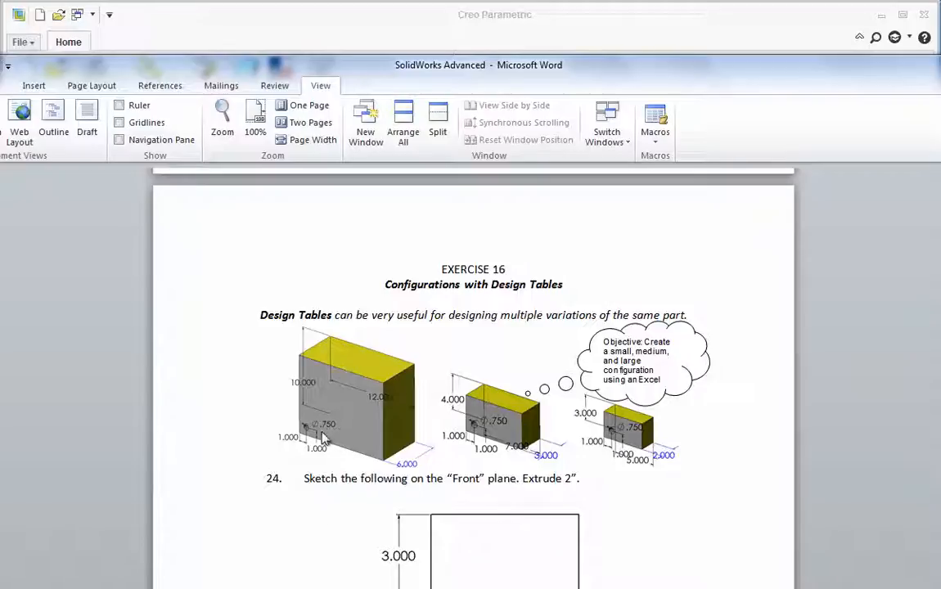
mouse_move(321, 398)
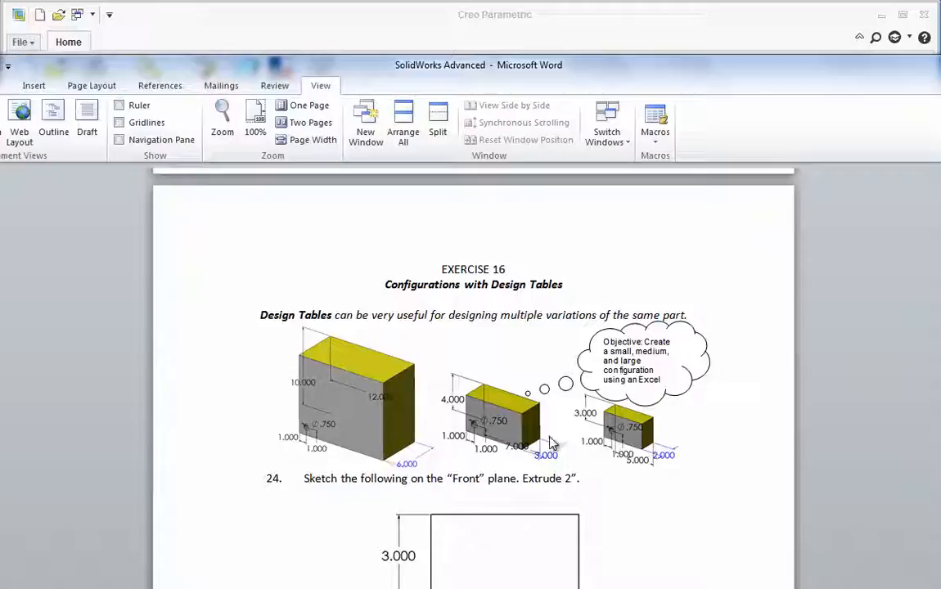
mouse_move(439, 435)
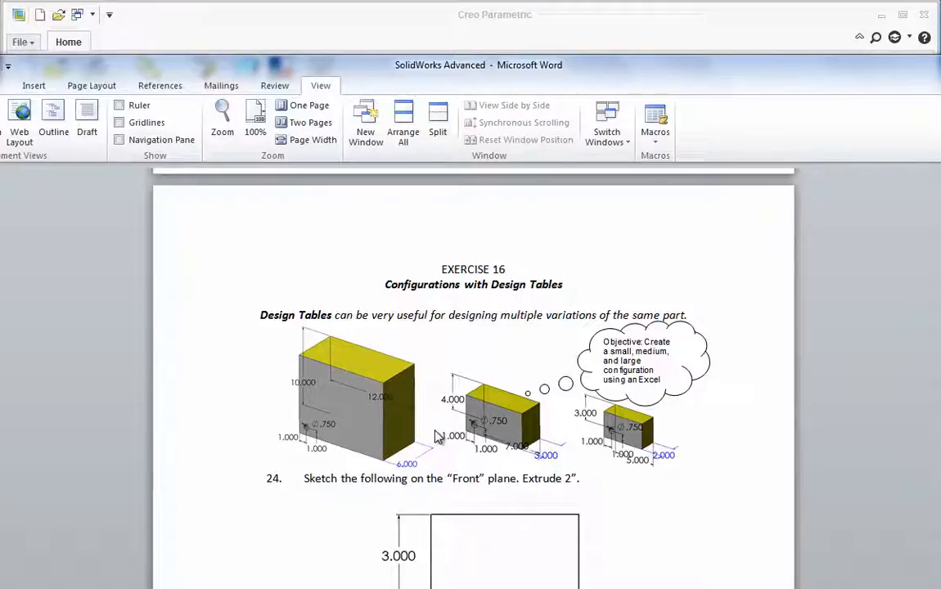
mouse_move(298, 511)
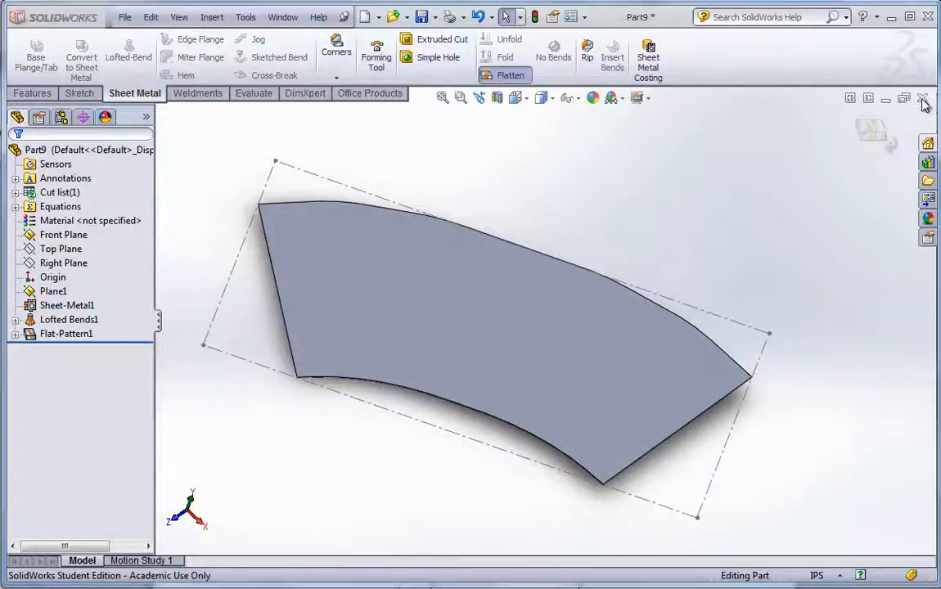
Close the sheet-metal part, create a new part and start a sketch on its Front Plane.
click(923, 98)
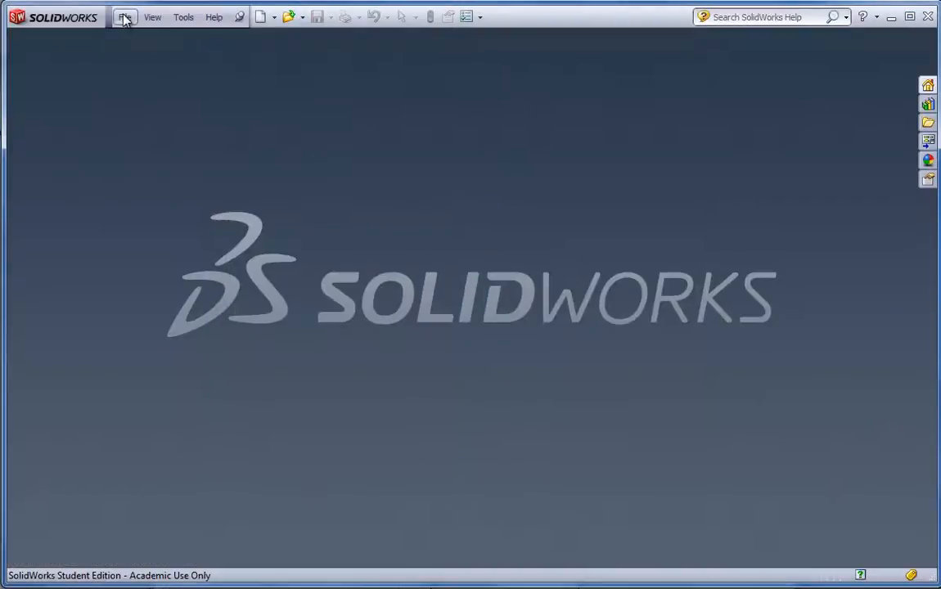
click(260, 17)
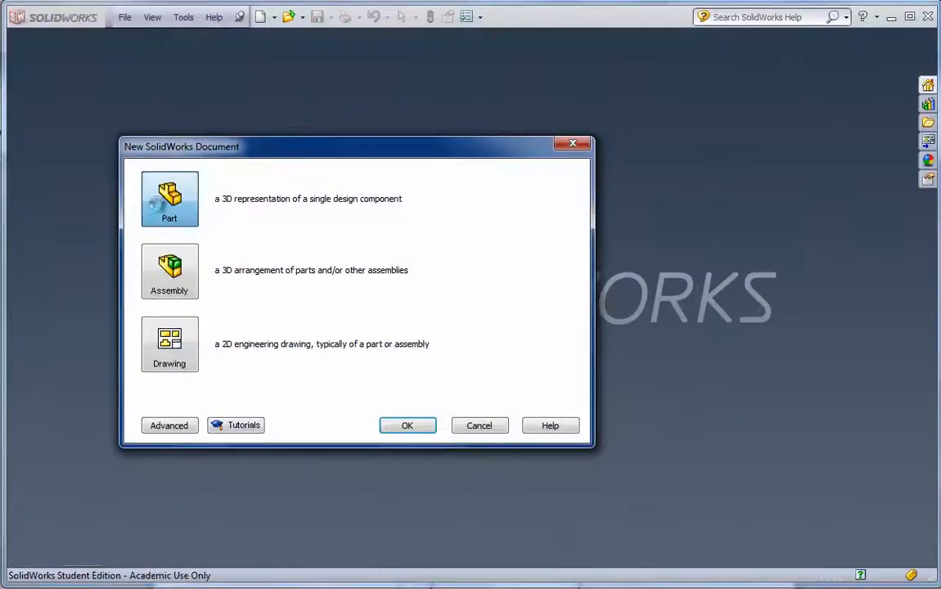
click(406, 426)
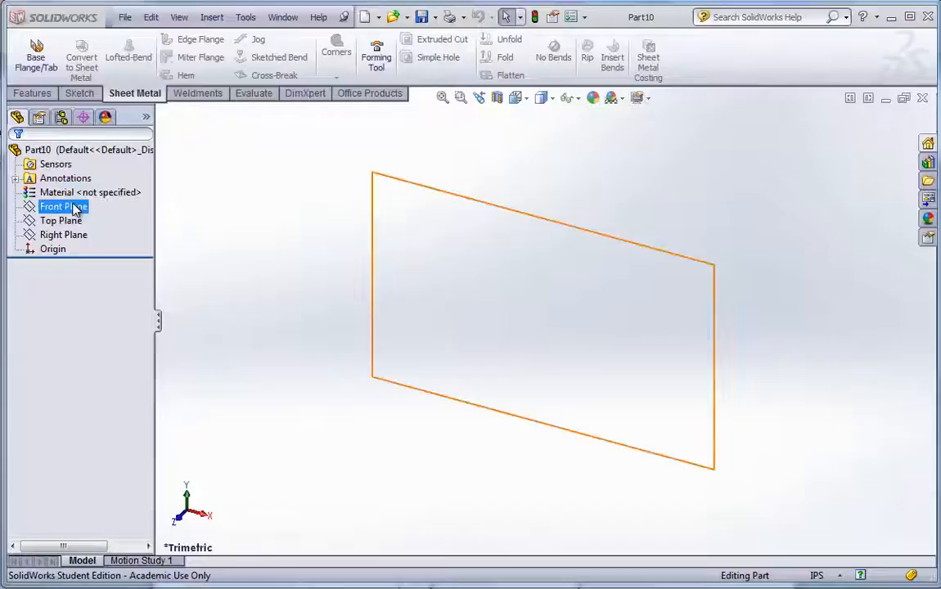
click(62, 207)
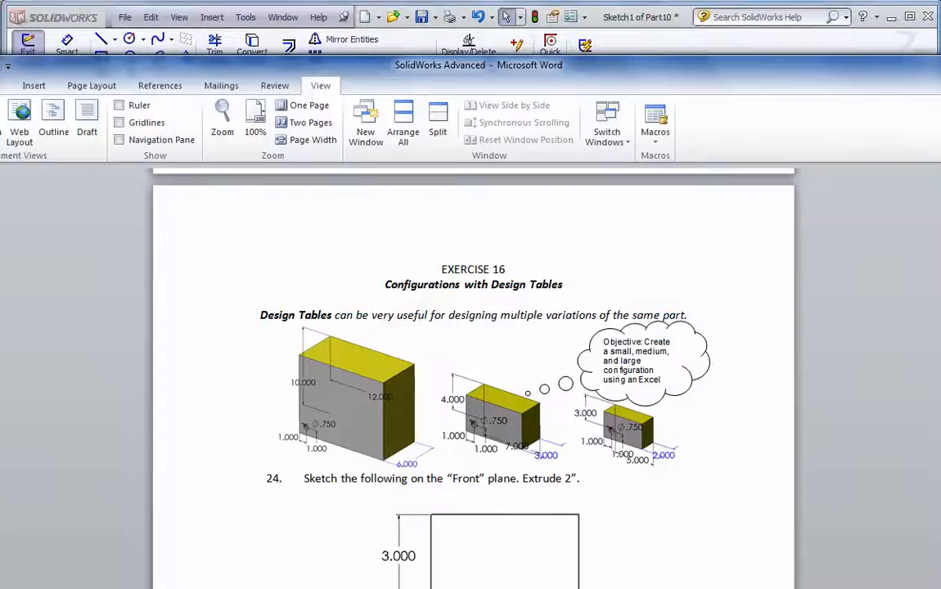
Scroll the handout to the 3.000 by 5.000 rectangle and 0.750 circle-cut steps.
scroll(down, 3)
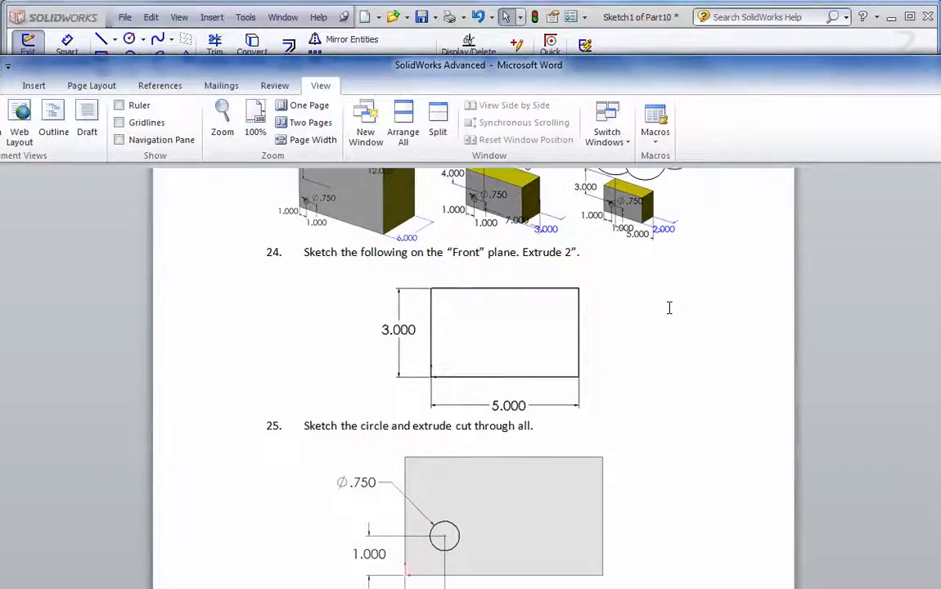
mouse_move(573, 429)
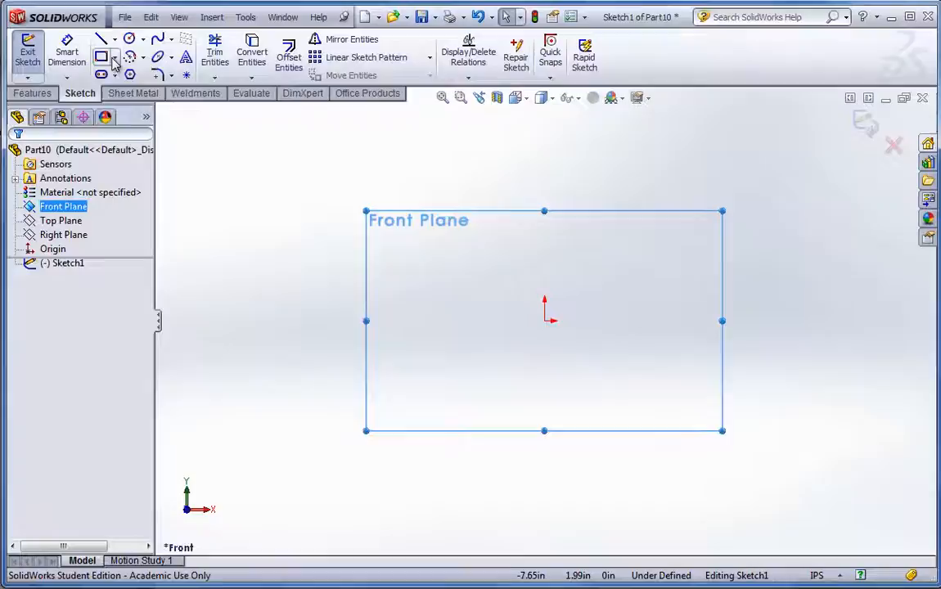
Draw a corner rectangle 3 by 5 and extrude it 2.00 in as Boss-Extrude1.
click(118, 56)
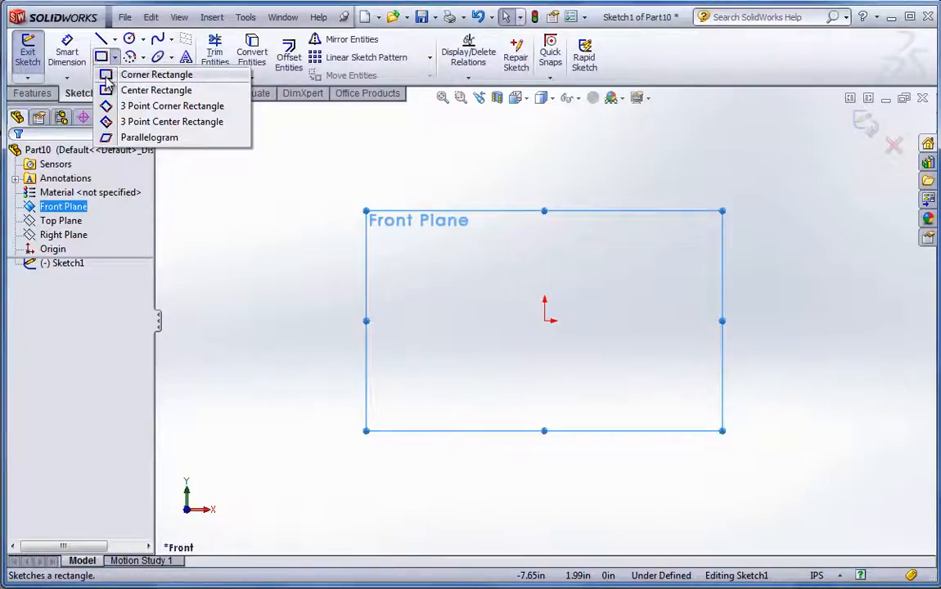
click(157, 74)
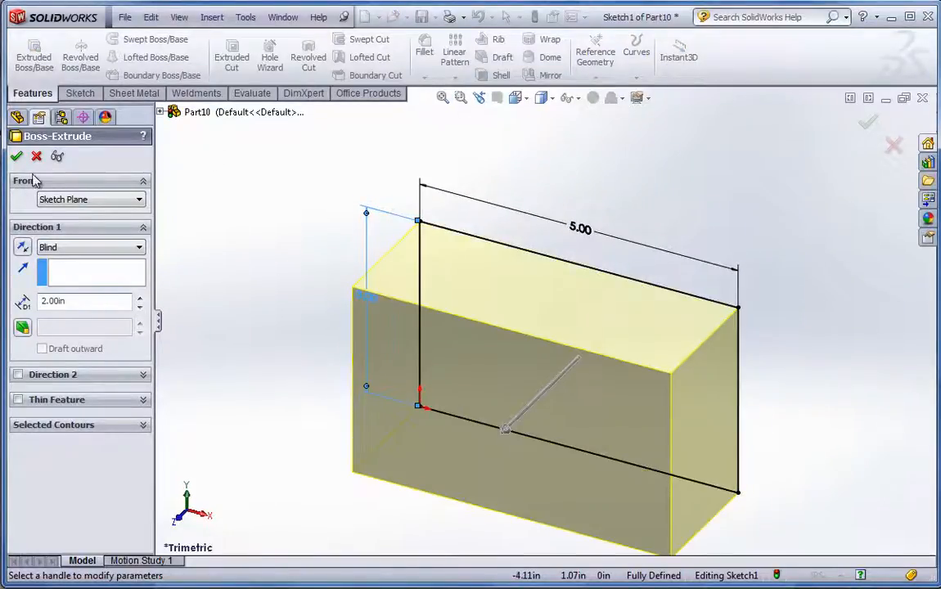
click(16, 157)
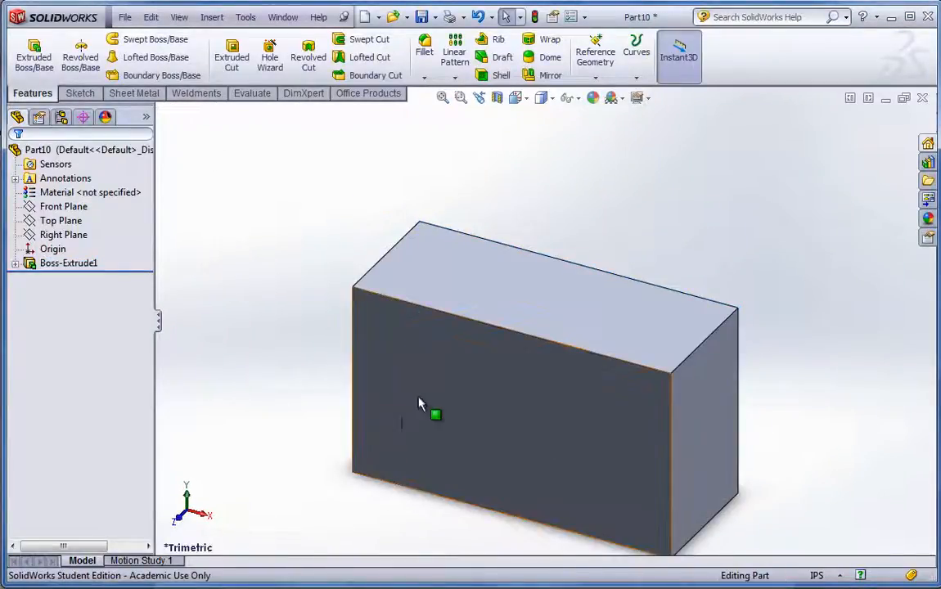
Sketch a Ø0.75 circle 1.00 from two edges on the front face and cut it through all.
click(435, 414)
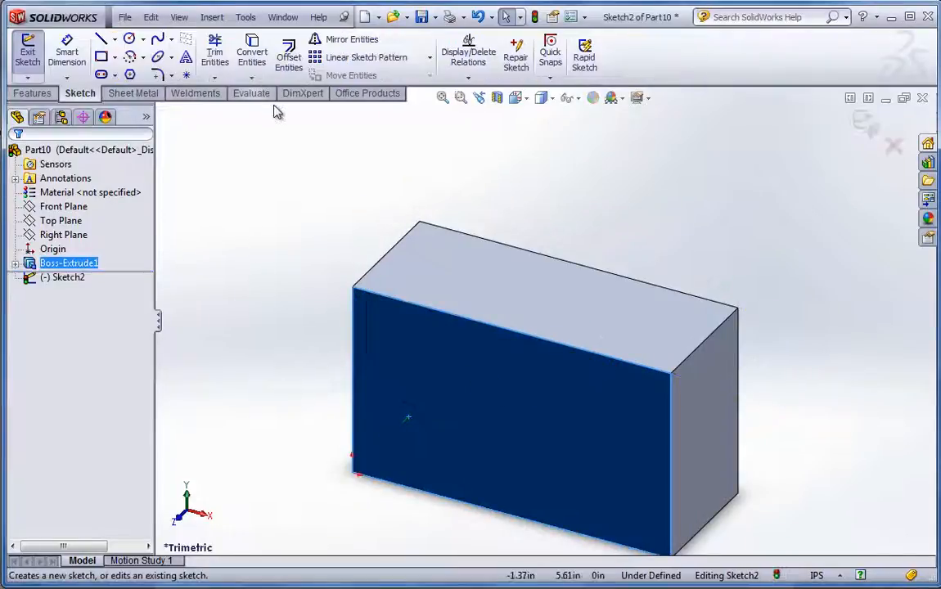
click(130, 39)
text(1)
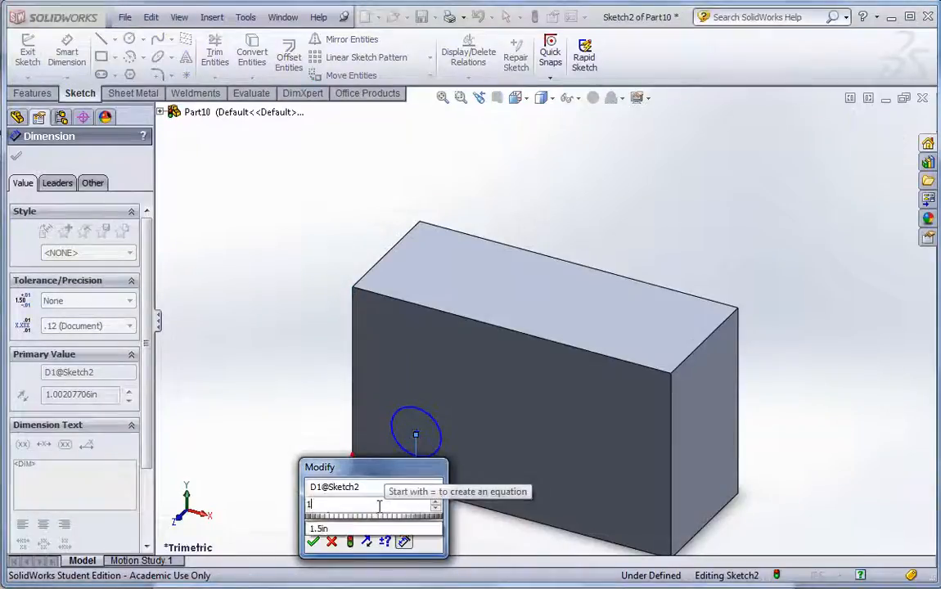
click(313, 542)
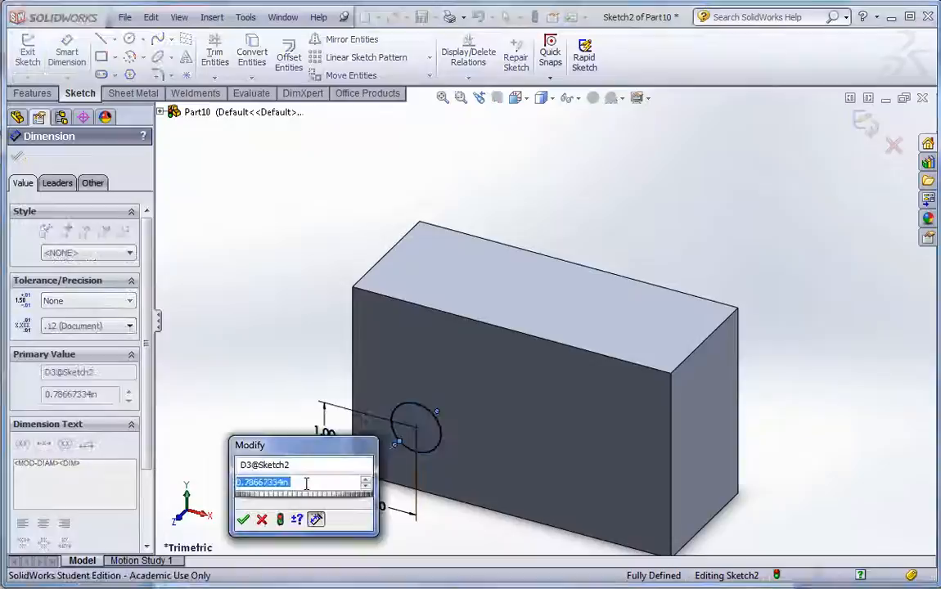
click(242, 520)
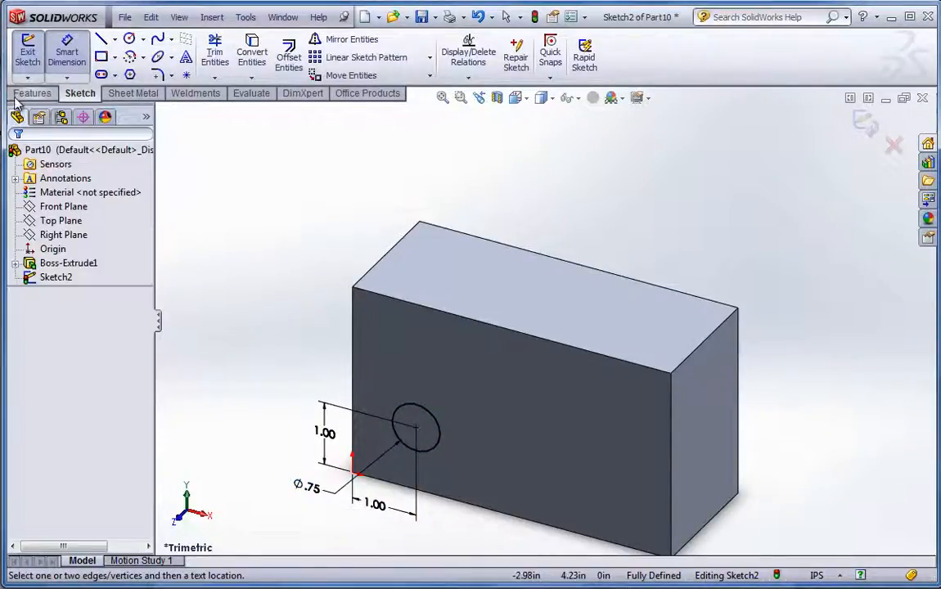
click(231, 51)
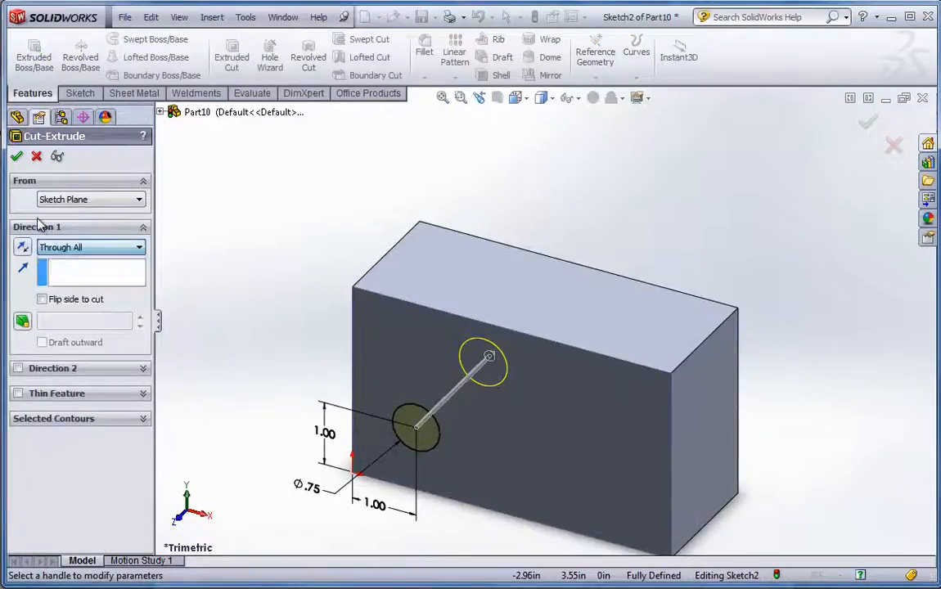
click(16, 157)
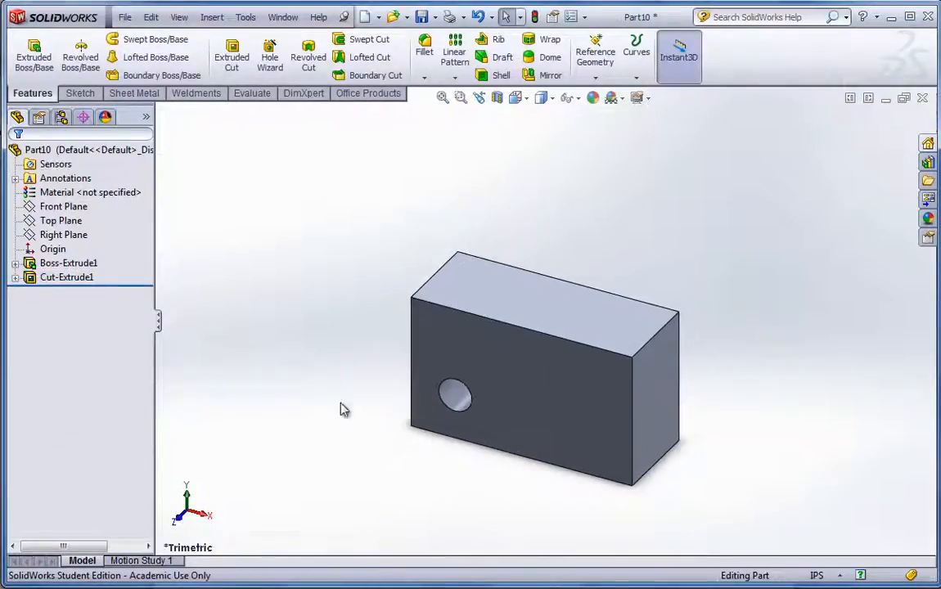
Show the feature dimensions and display their names D1, D2, D3.
right_click(66, 177)
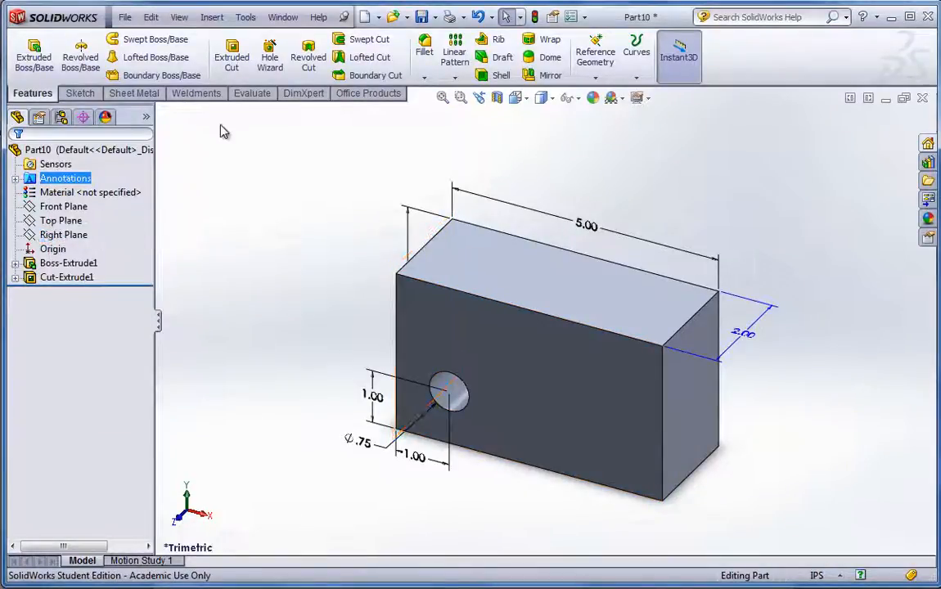
click(179, 16)
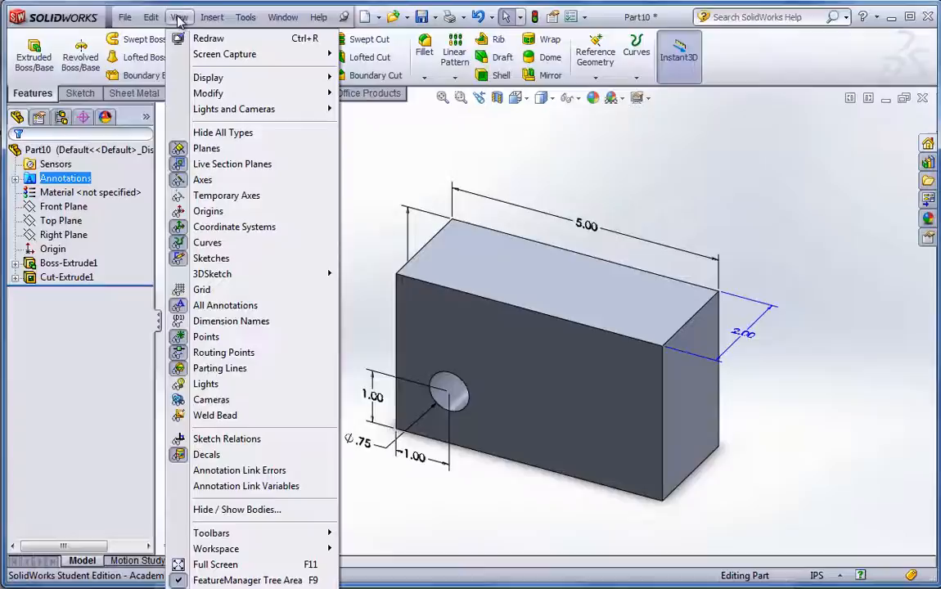
mouse_move(206, 337)
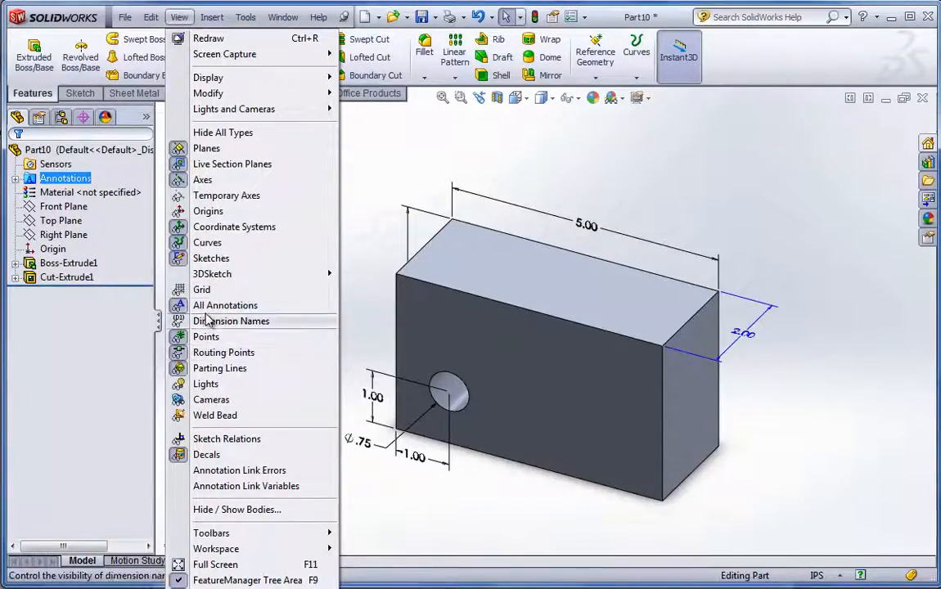
click(232, 321)
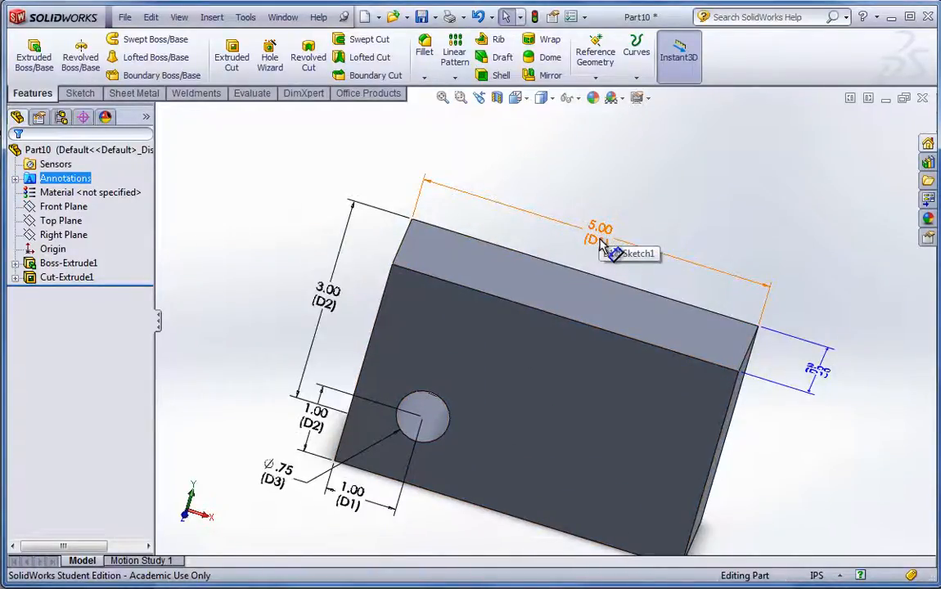
Rename dimensions to WIDTH, HEIGHT and THICK, and Cut-Extrude1 to THRU HOLE.
double_click(598, 228)
text(WIDTH)
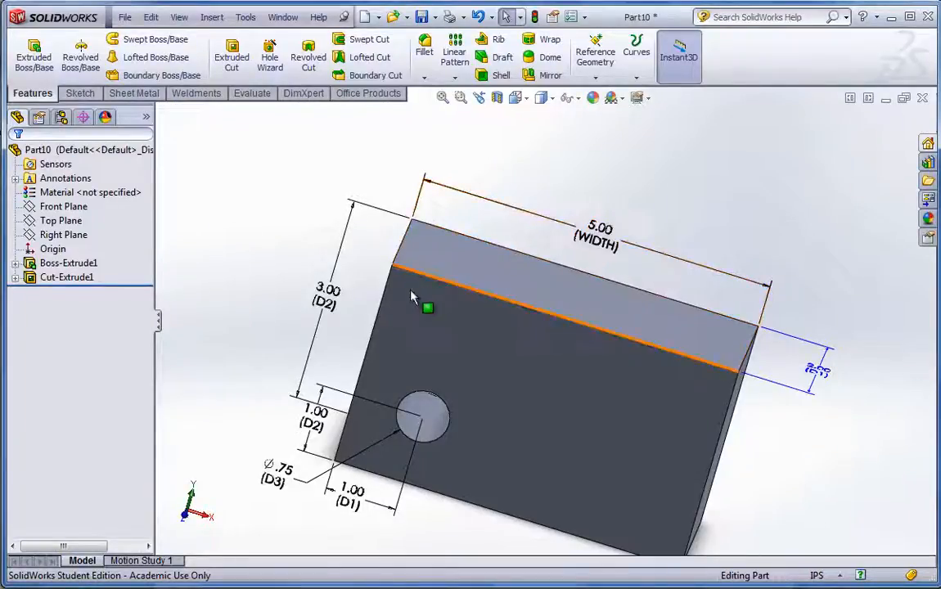
mouse_move(335, 298)
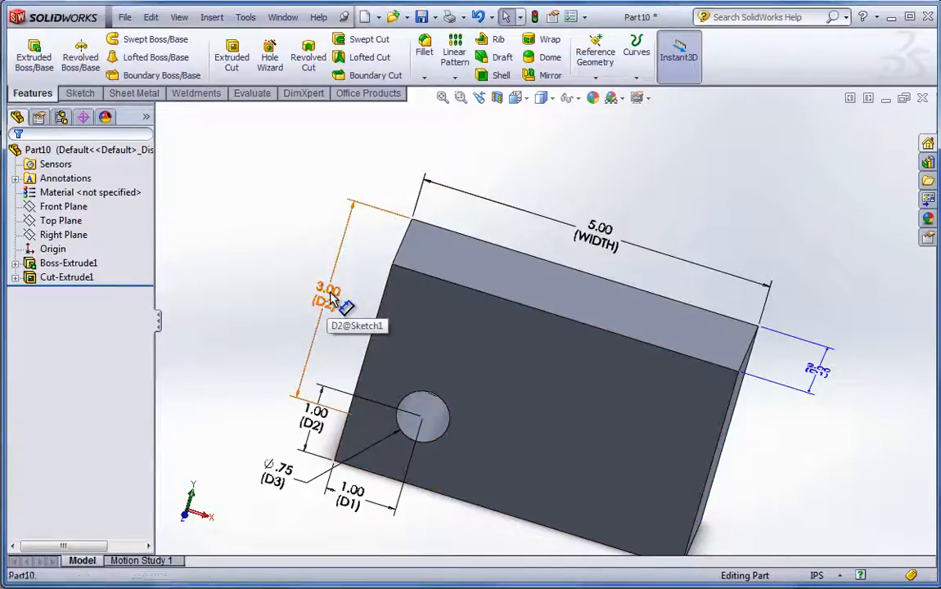
double_click(328, 294)
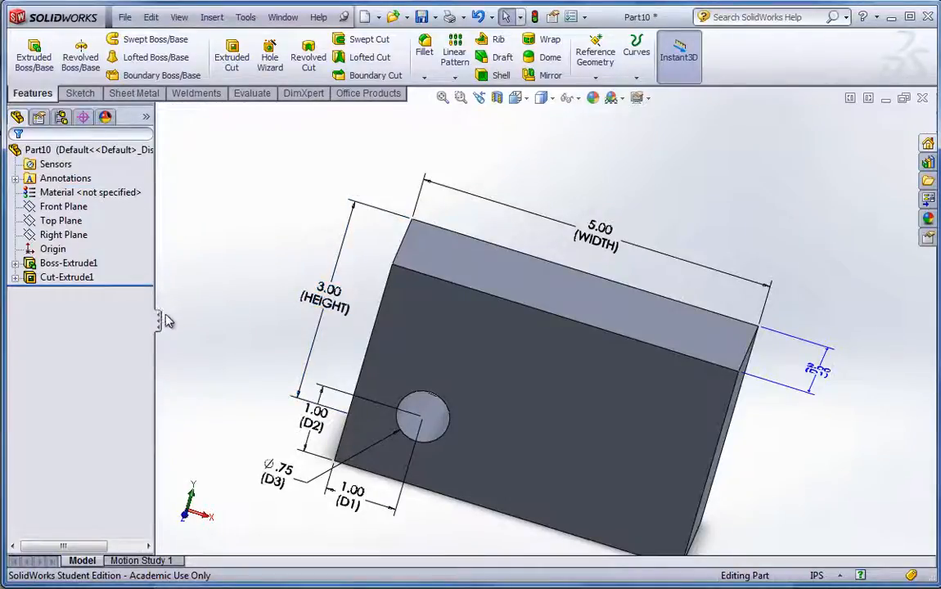
click(67, 277)
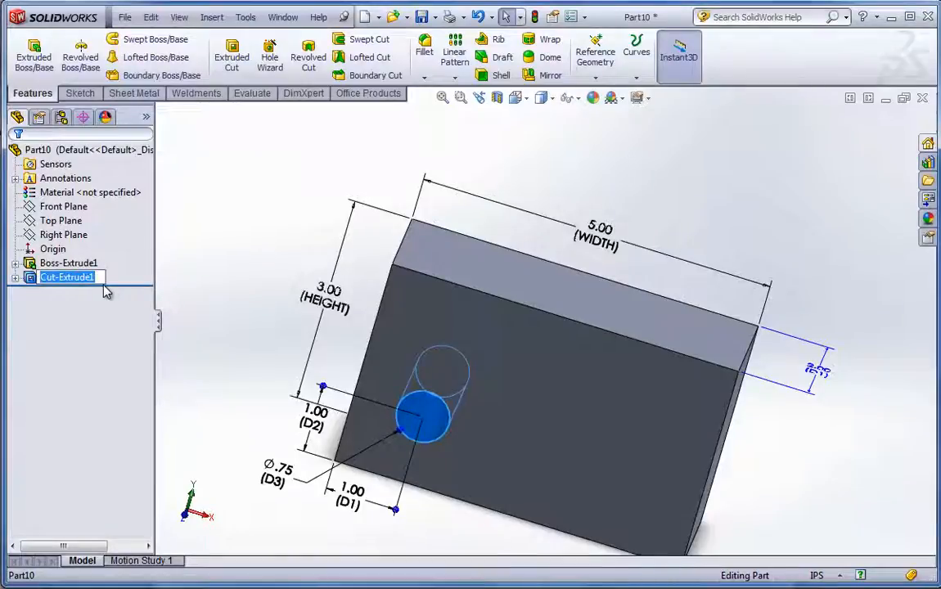
text(THRU HOLE)
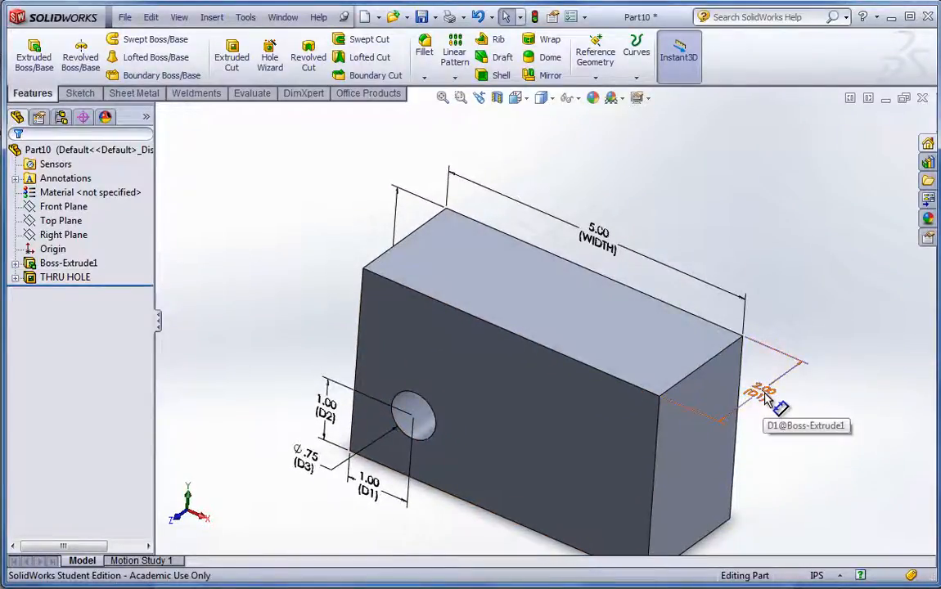
double_click(761, 393)
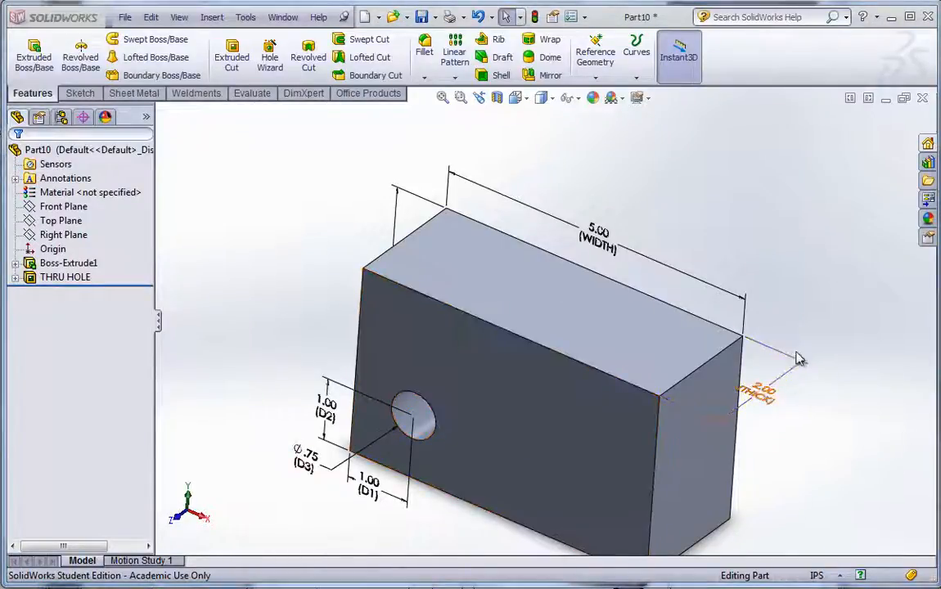
Finish the THICK name and insert a blank embedded design table into the part.
click(491, 334)
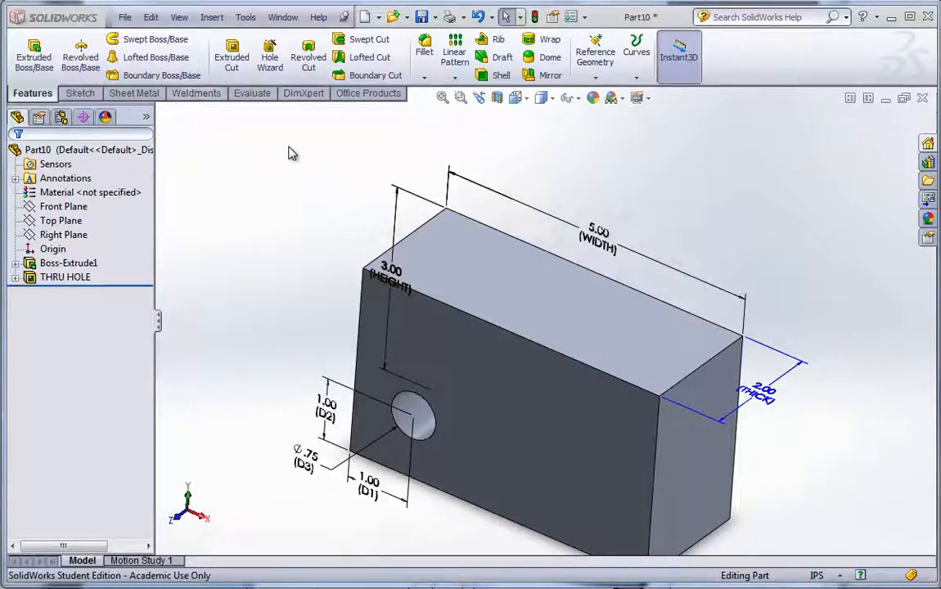
mouse_move(209, 16)
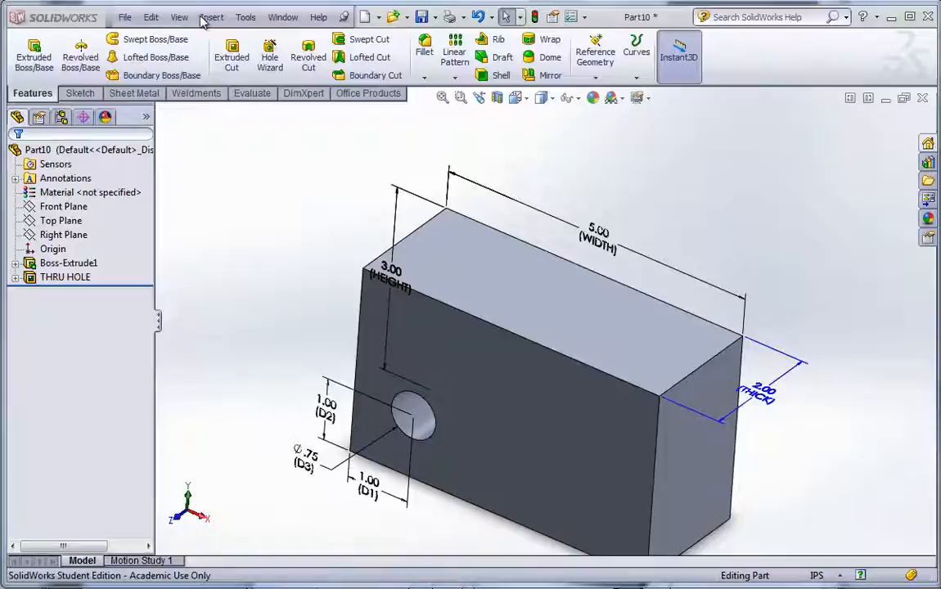
click(211, 16)
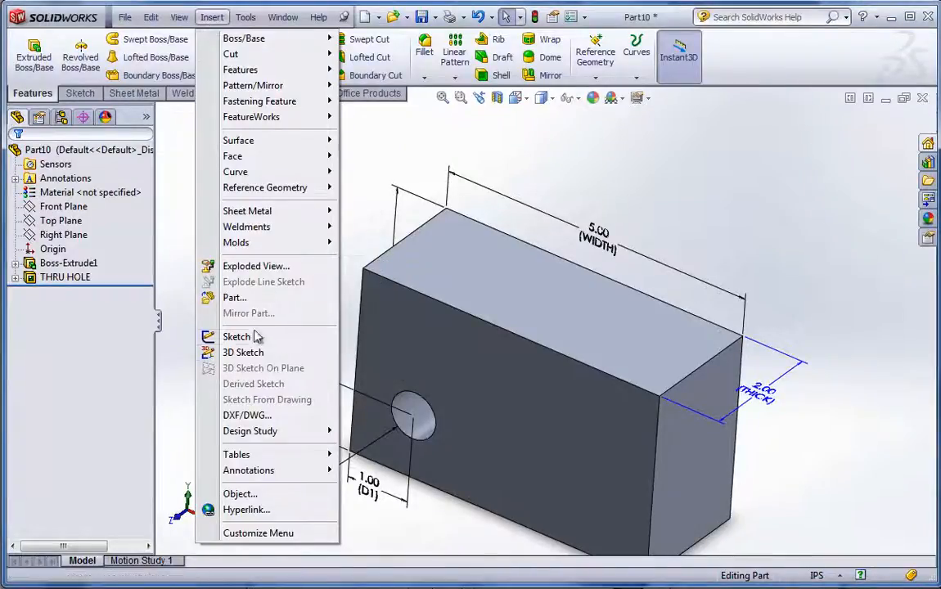
mouse_move(236, 455)
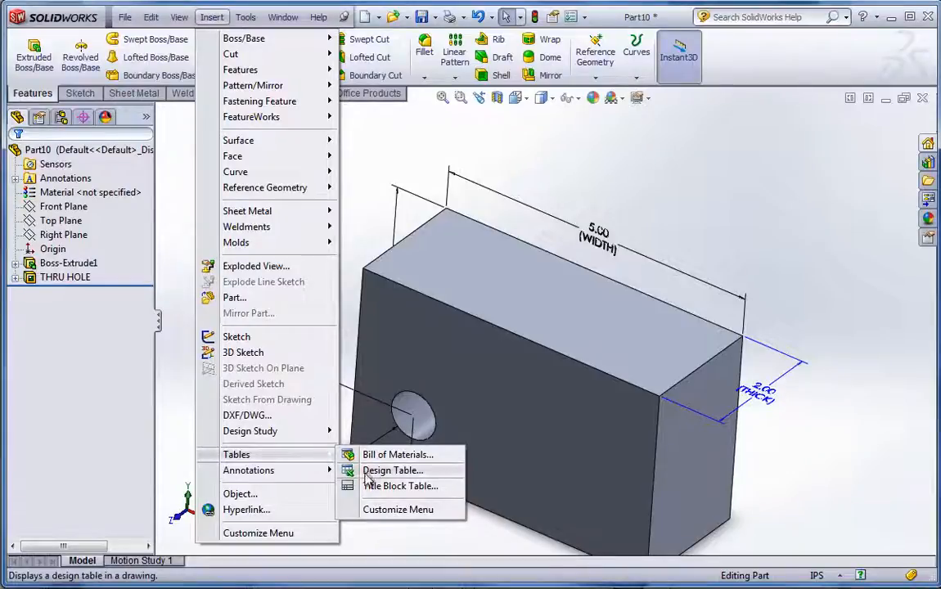
click(393, 470)
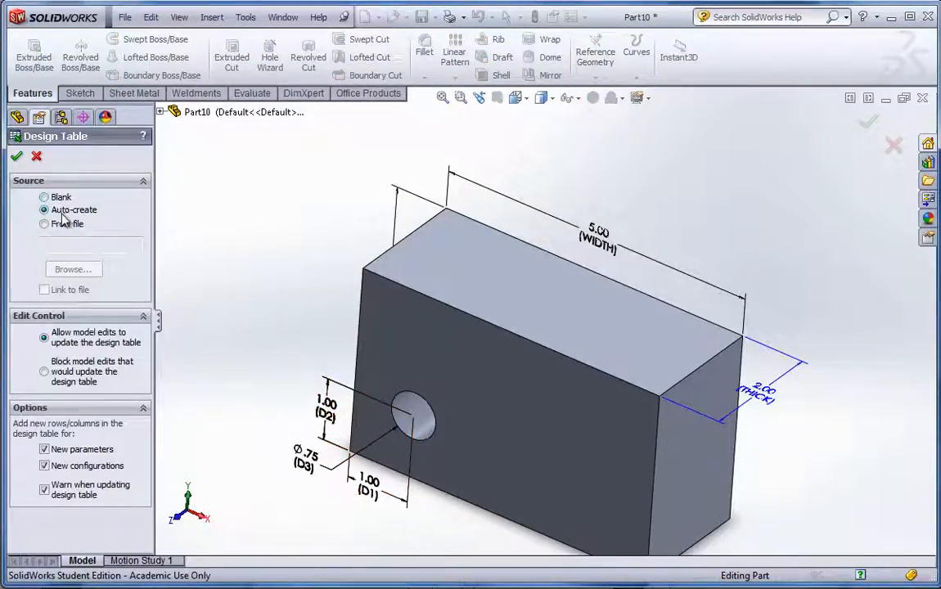
click(44, 197)
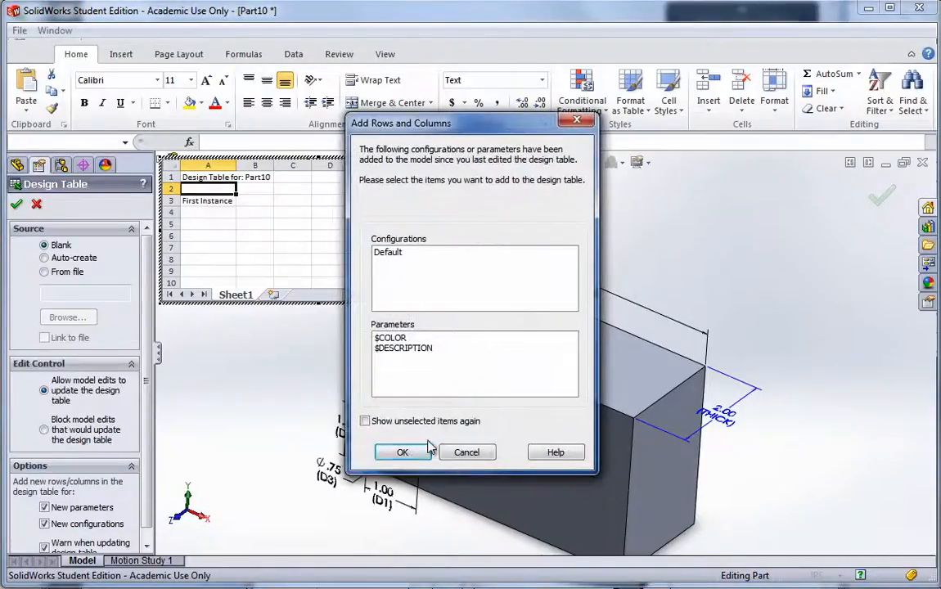
Accept the suggested columns and name rows SMALL BLOCK, MED BLOCK, MED BLOCK NO HOLE, LARGE BLOCK.
click(403, 452)
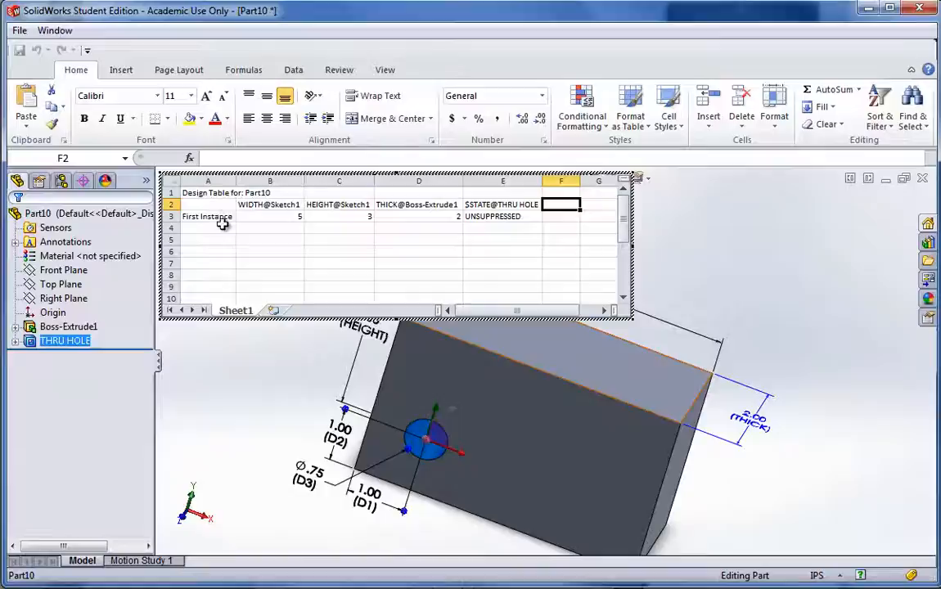
click(206, 216)
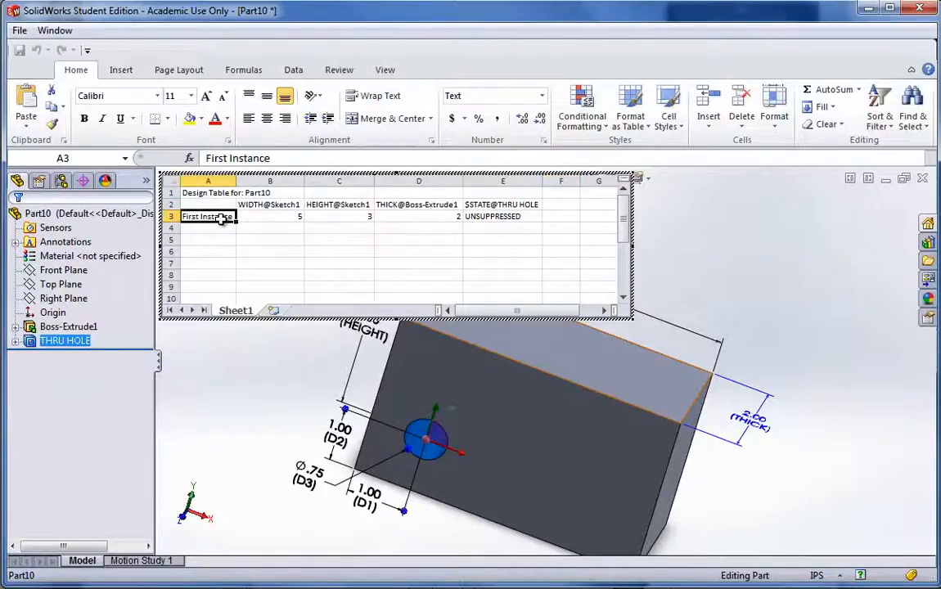
text(SMALL)
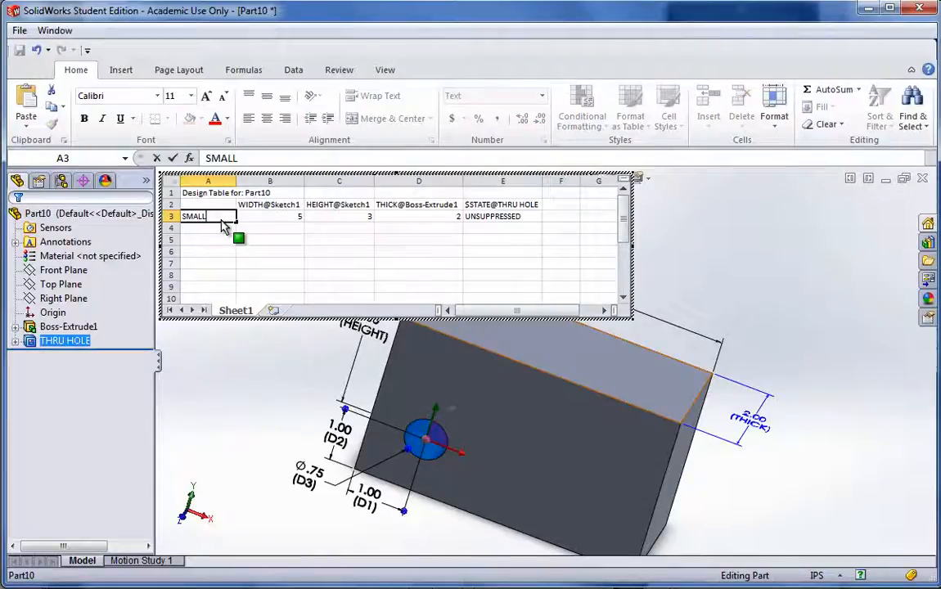
text(BLOCK)
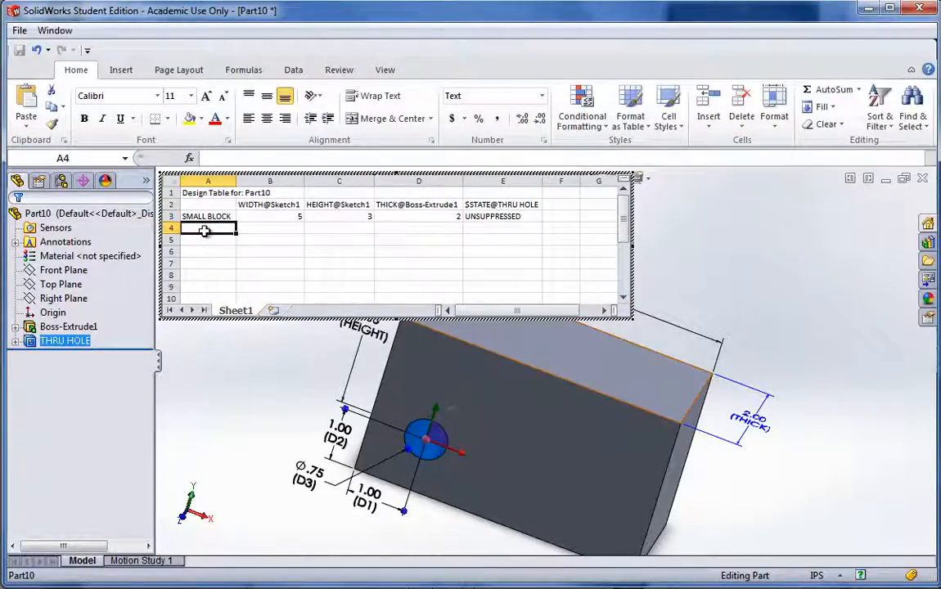
text(MED)
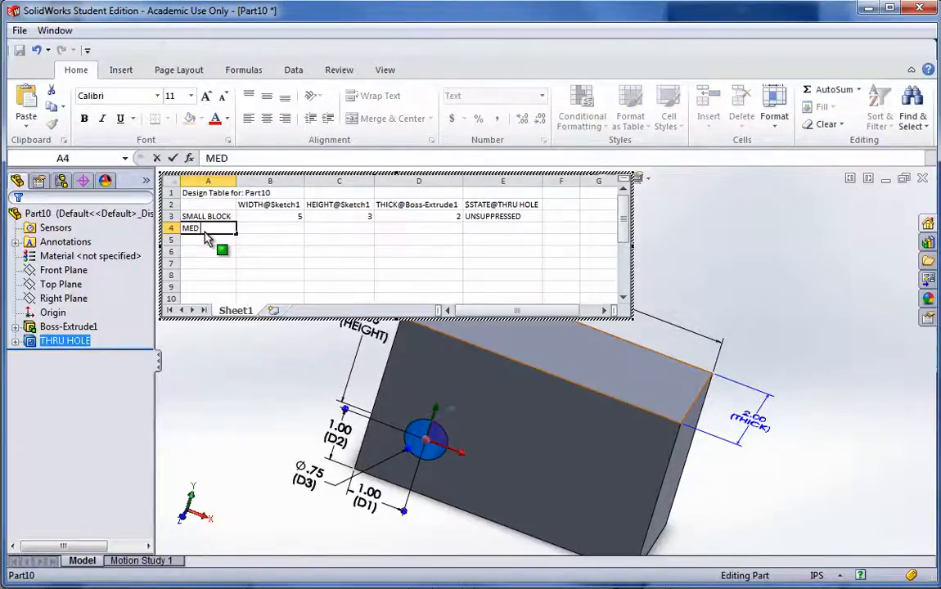
text(BLOCK)
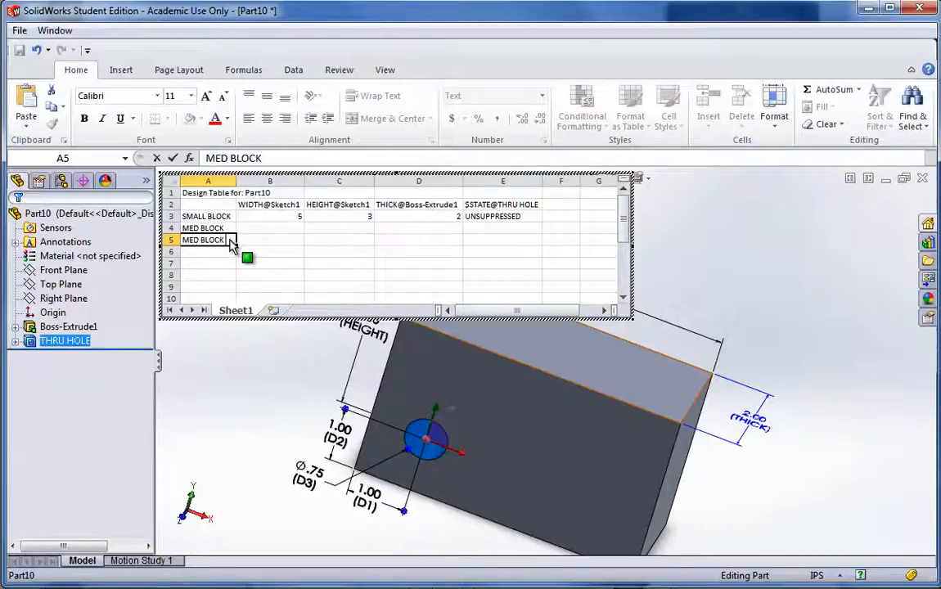
text(NO HOLE)
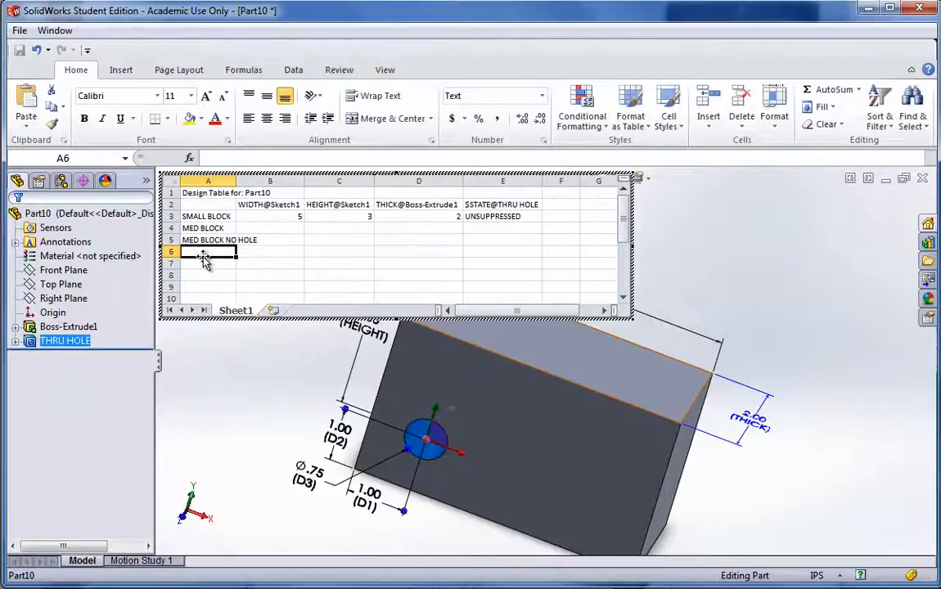
text(LARGE)
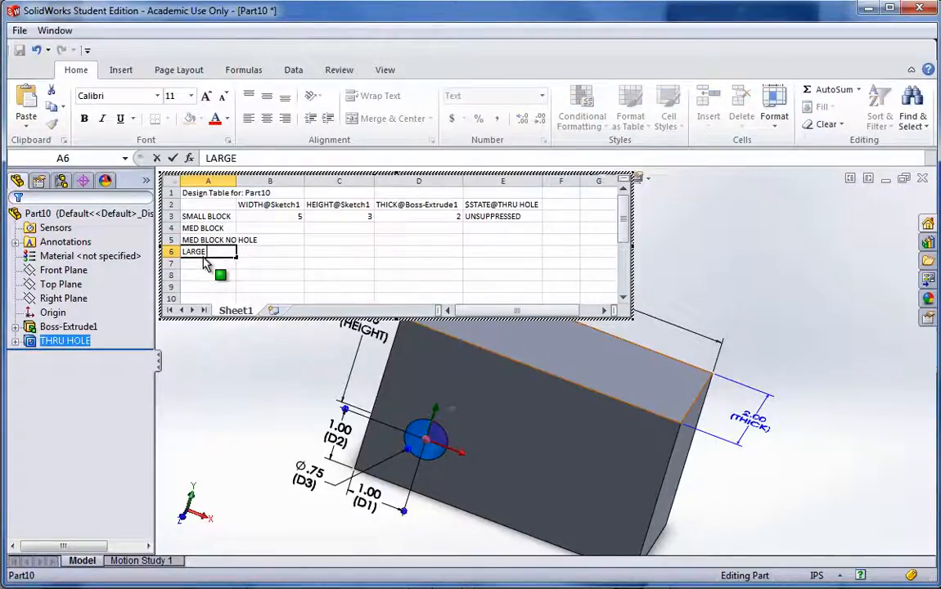
text(BLOCK)
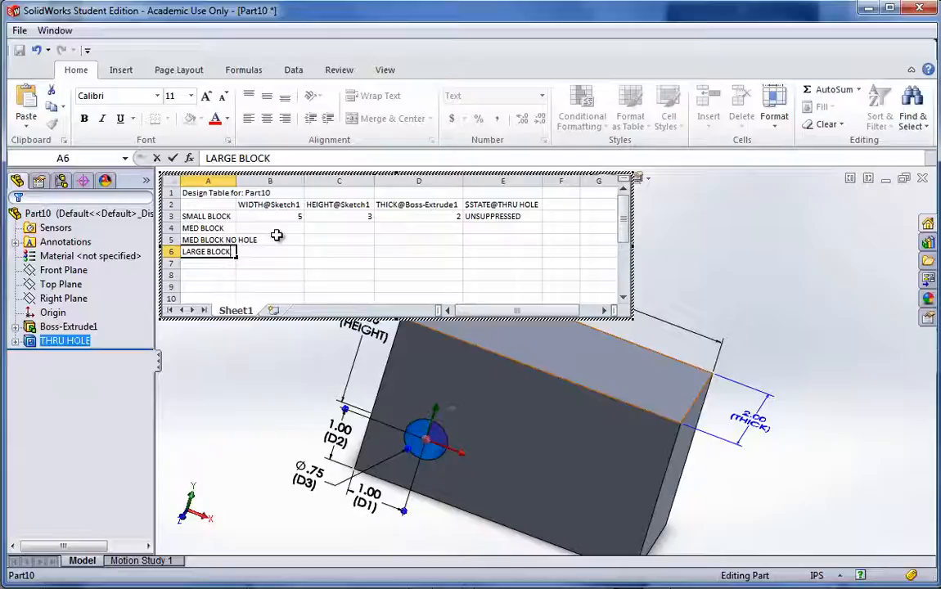
click(271, 227)
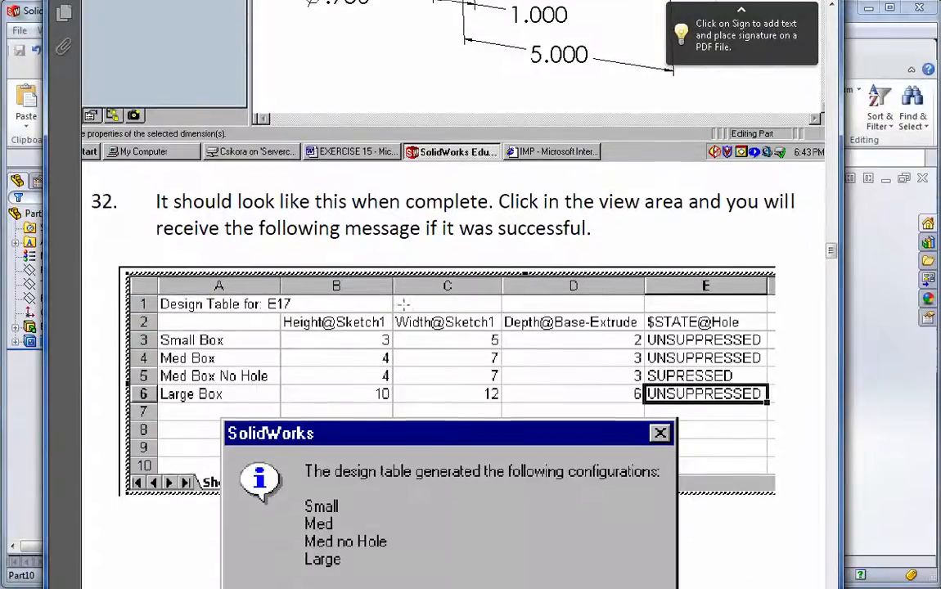
Check the handout's finished table example, then leave the table back into the part.
scroll(down, 3)
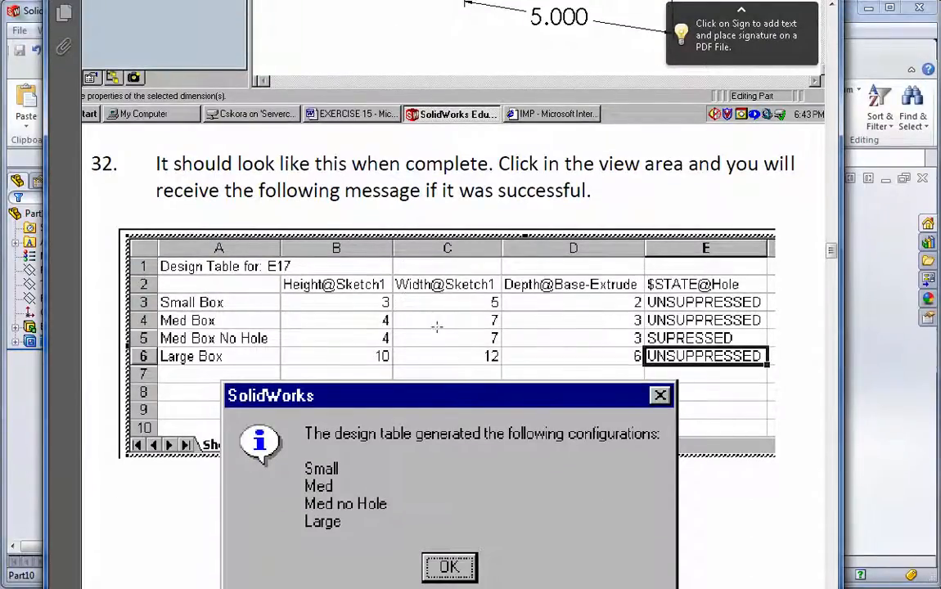
mouse_move(843, 338)
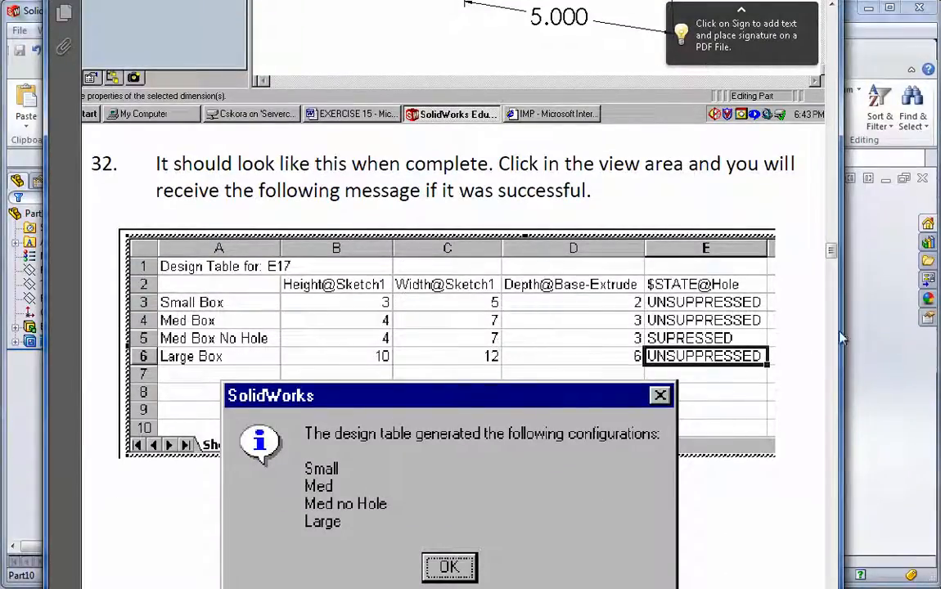
click(448, 567)
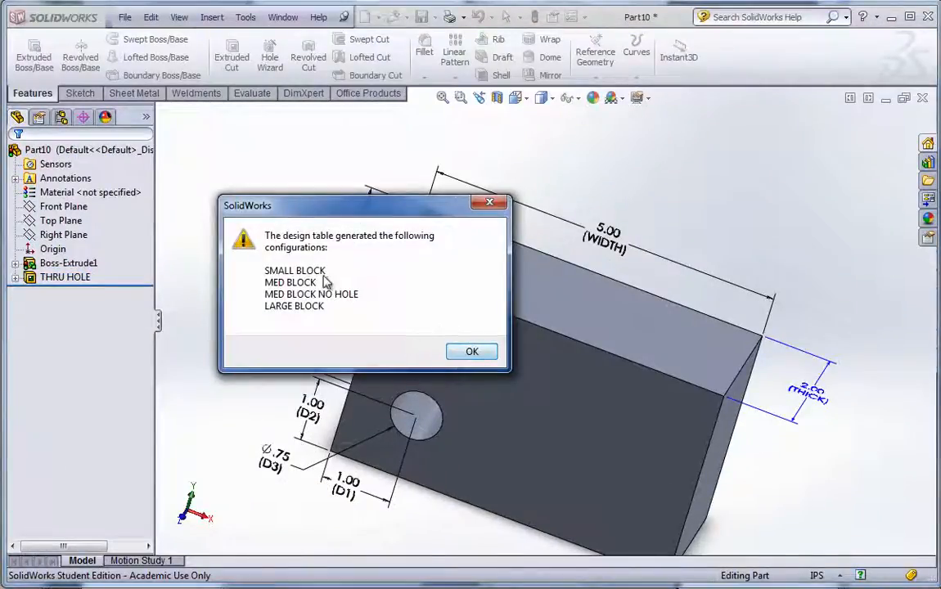
mouse_move(360, 298)
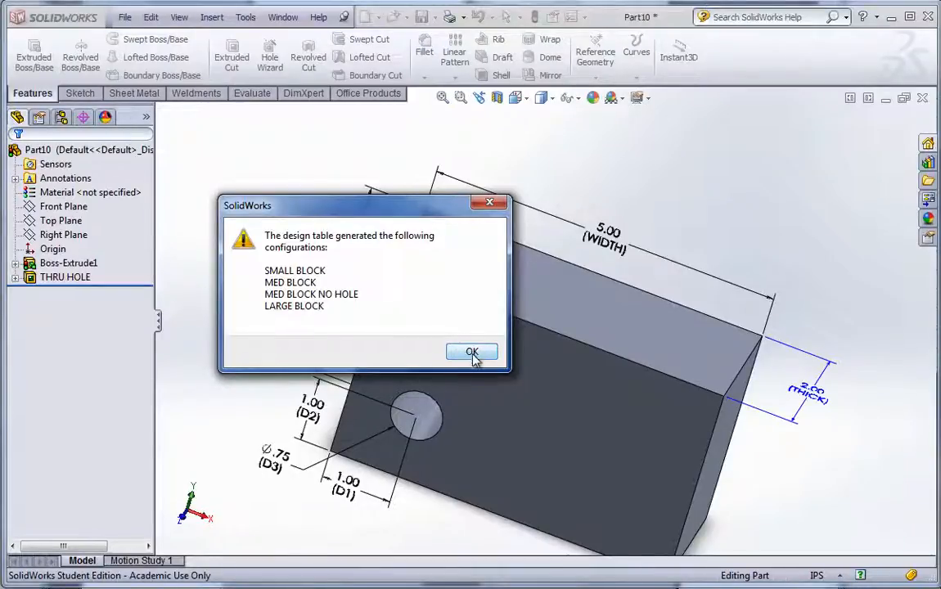
Acknowledge the four generated configurations and reopen the design table for editing.
click(471, 352)
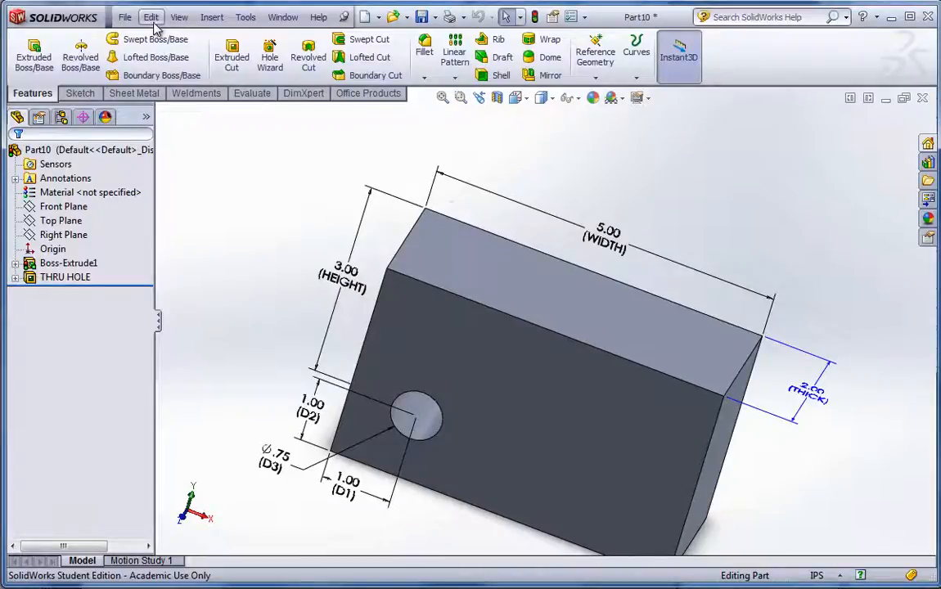
click(151, 16)
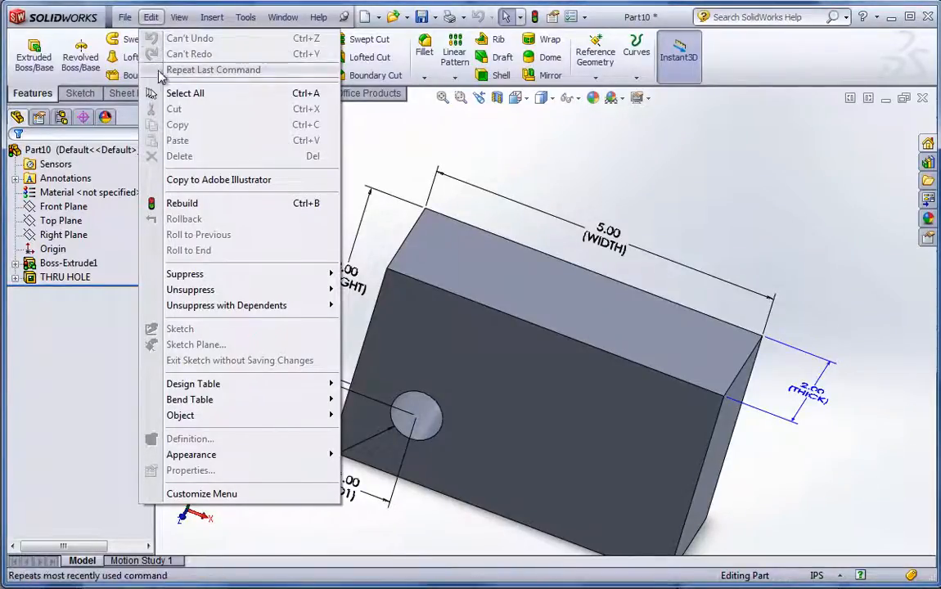
mouse_move(193, 383)
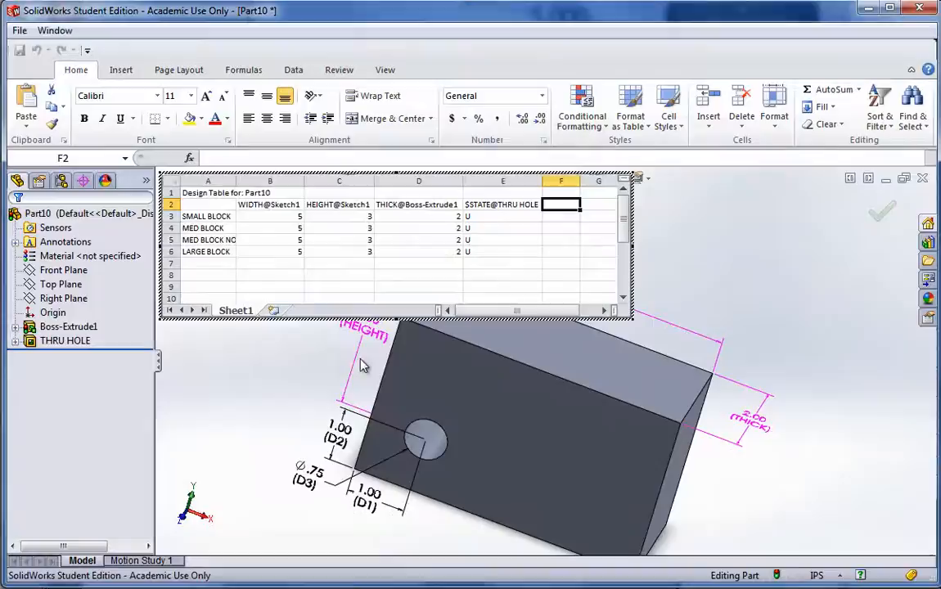
mouse_move(298, 223)
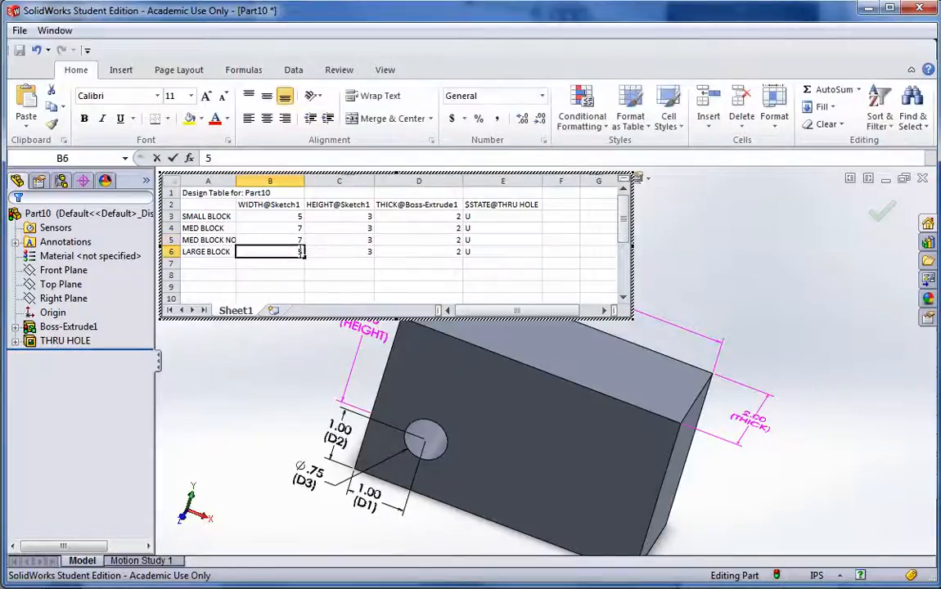
Give LARGE BLOCK a width of 10 and MED BLOCK a height of 4 in the design table.
text(10)
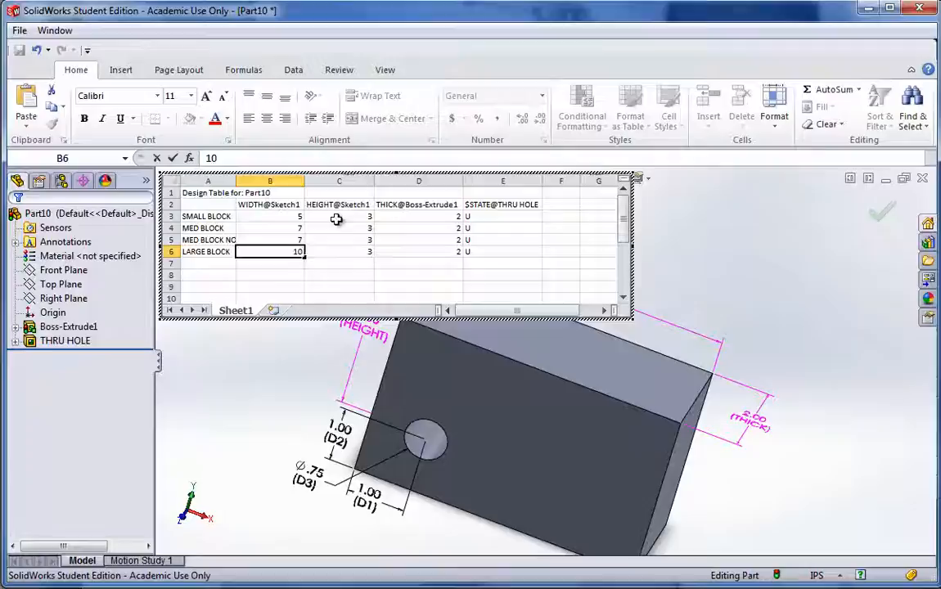
click(339, 227)
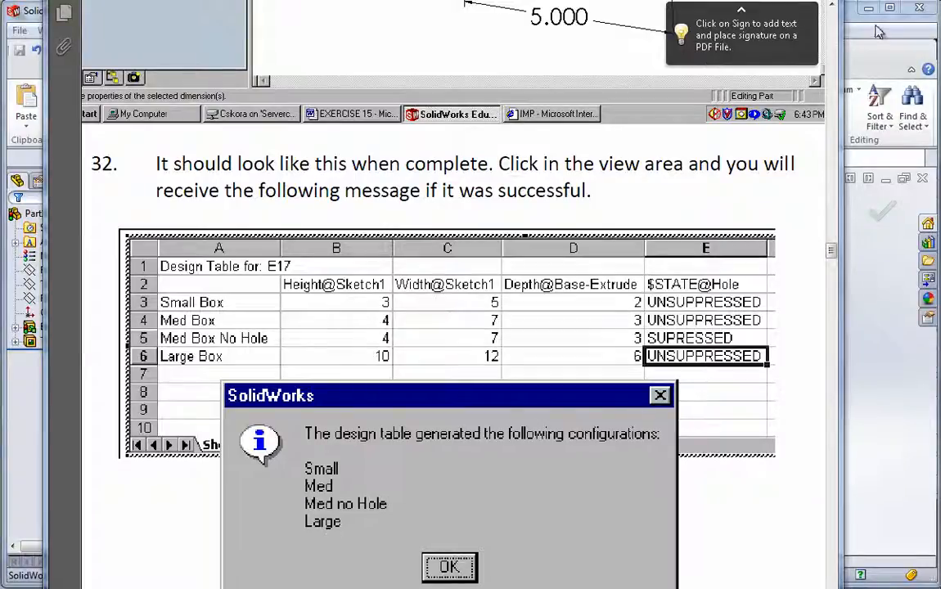
click(448, 567)
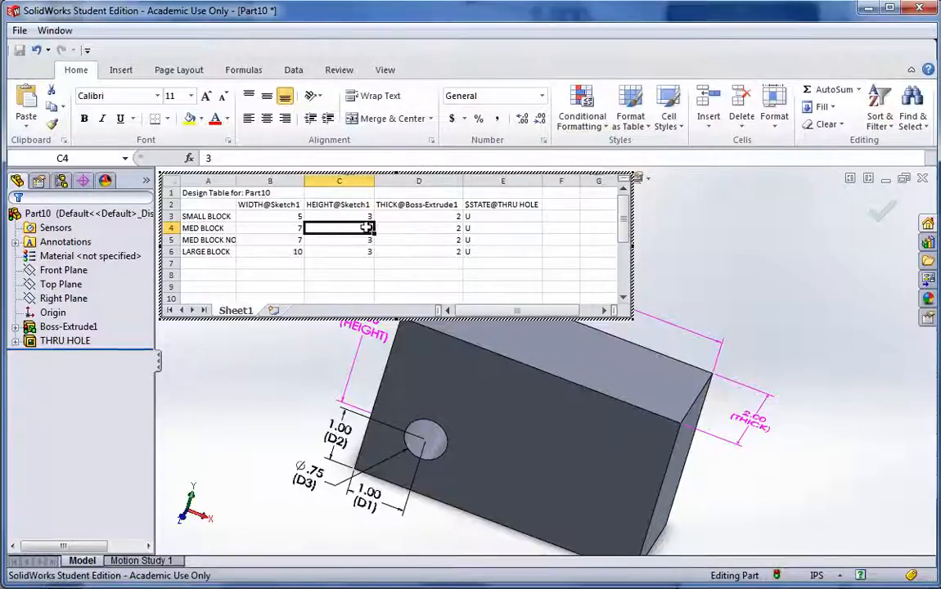
text(4)
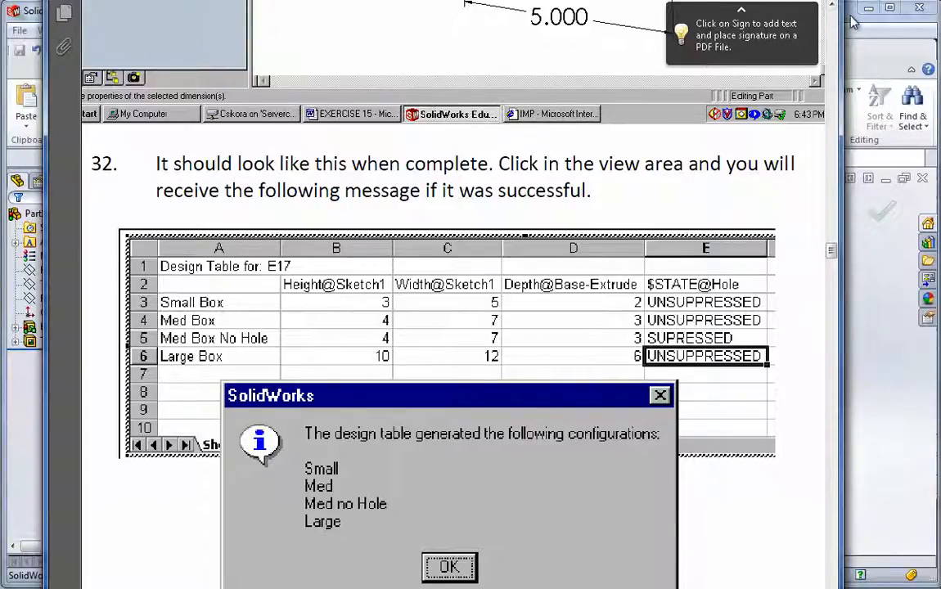
Fill the remaining thickness and size values (3, 6, 12) and mark the hole suppressed with S.
click(449, 567)
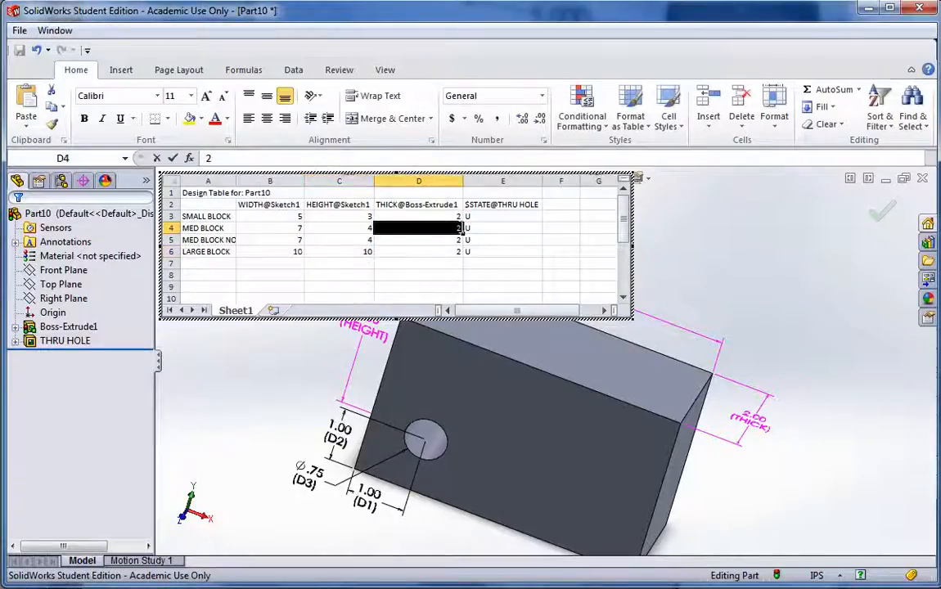
text(3)
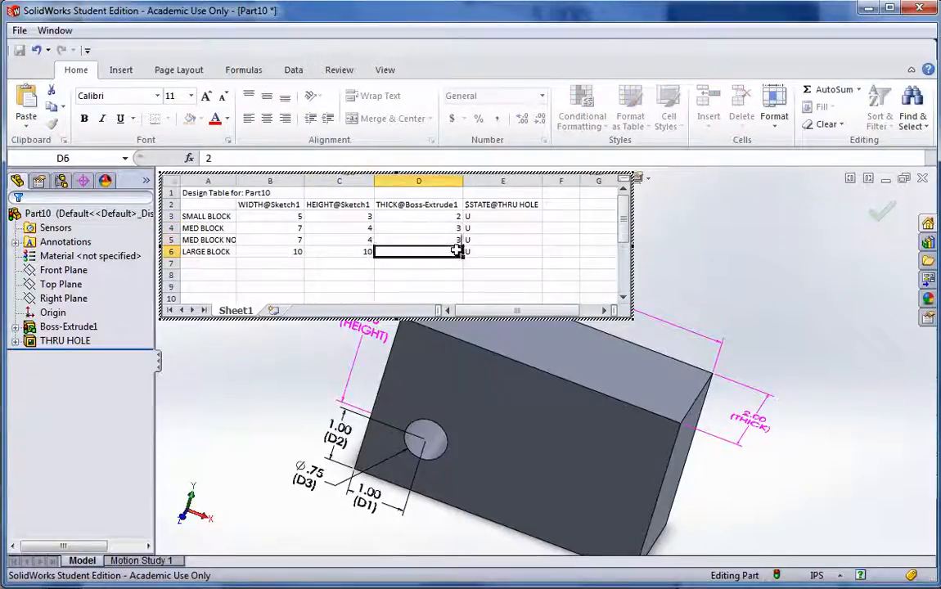
text(6)
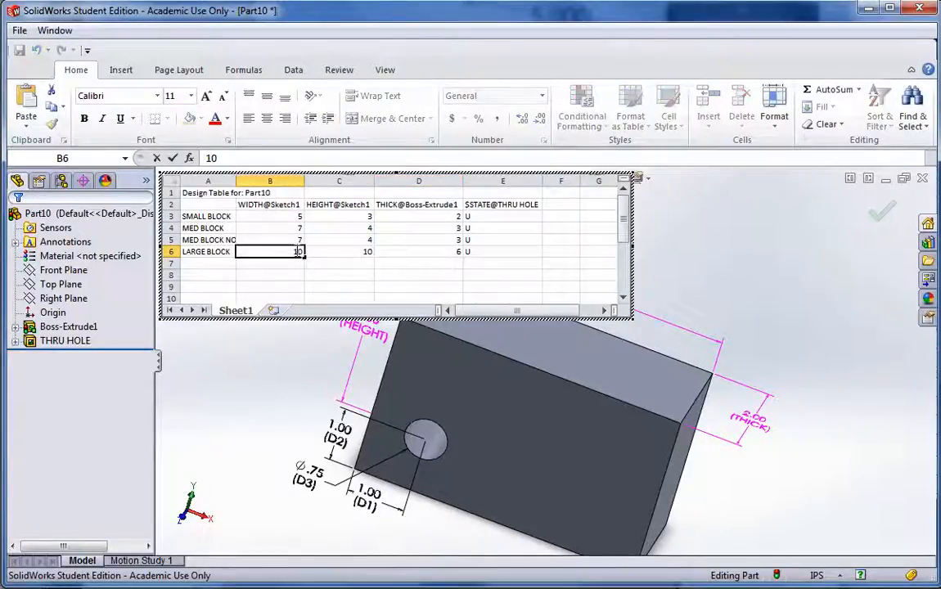
text(12)
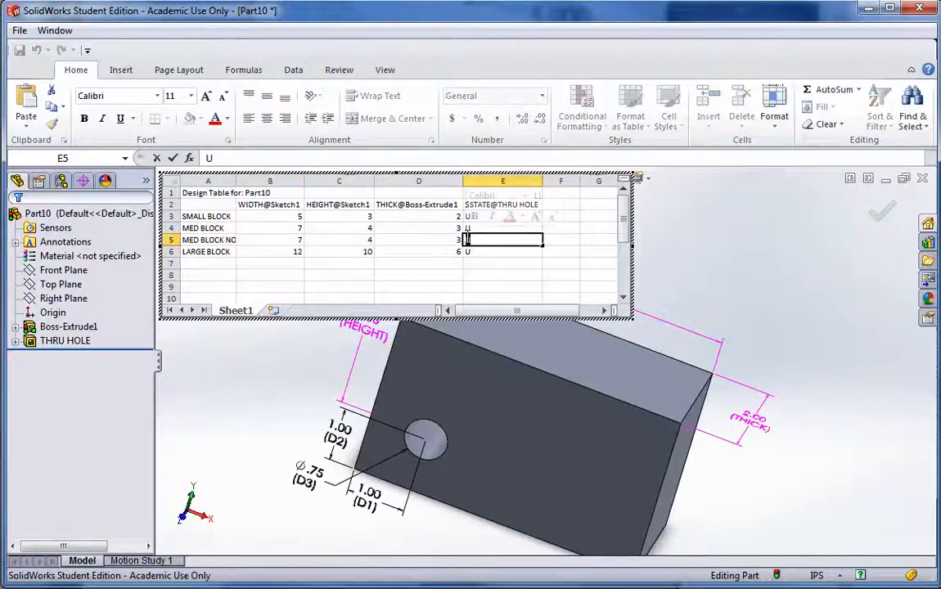
text(S)
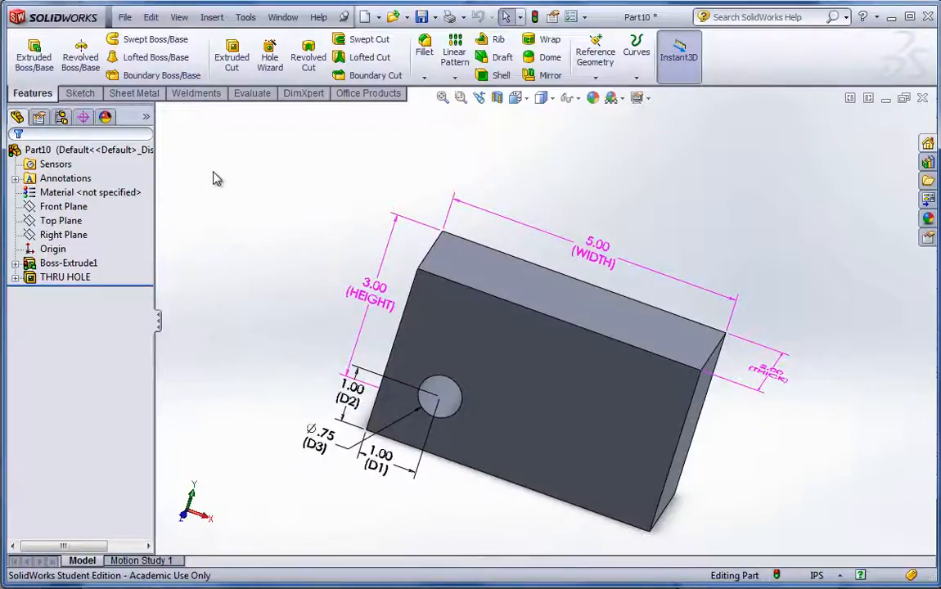
mouse_move(62, 118)
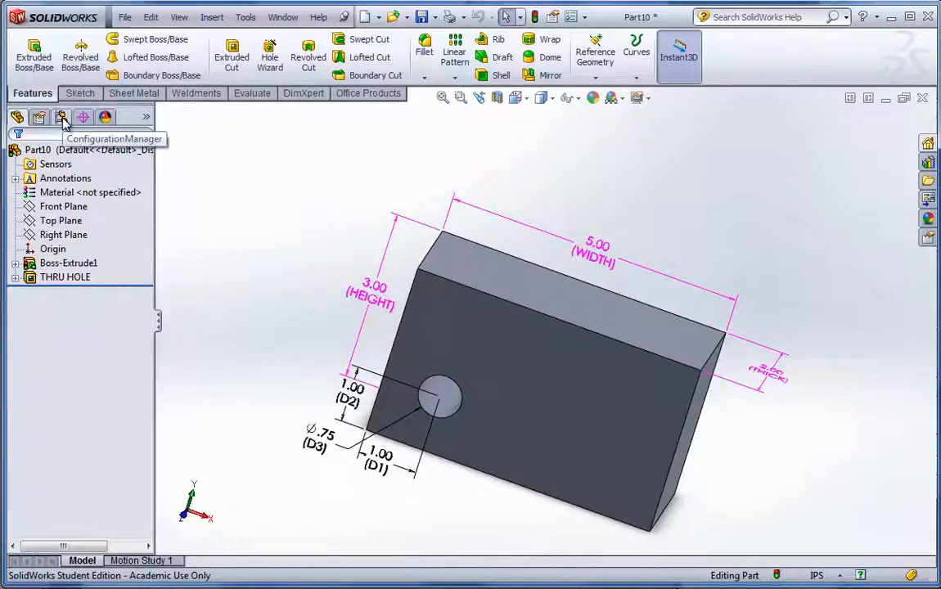
Preview LARGE BLOCK, MED BLOCK, MED BLOCK NO HOLE and SMALL BLOCK in the ConfigurationManager, ending on SMALL BLOCK.
click(62, 118)
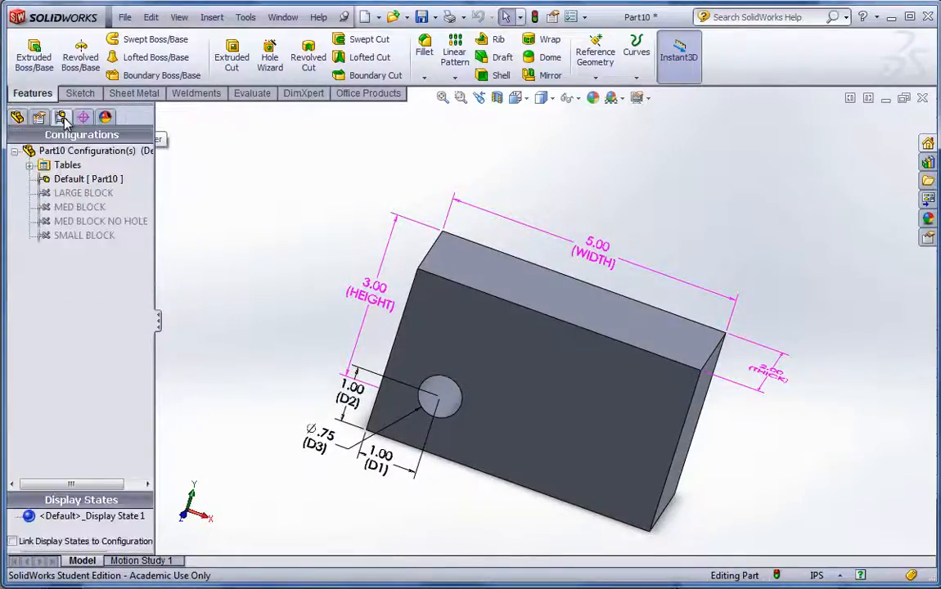
click(85, 236)
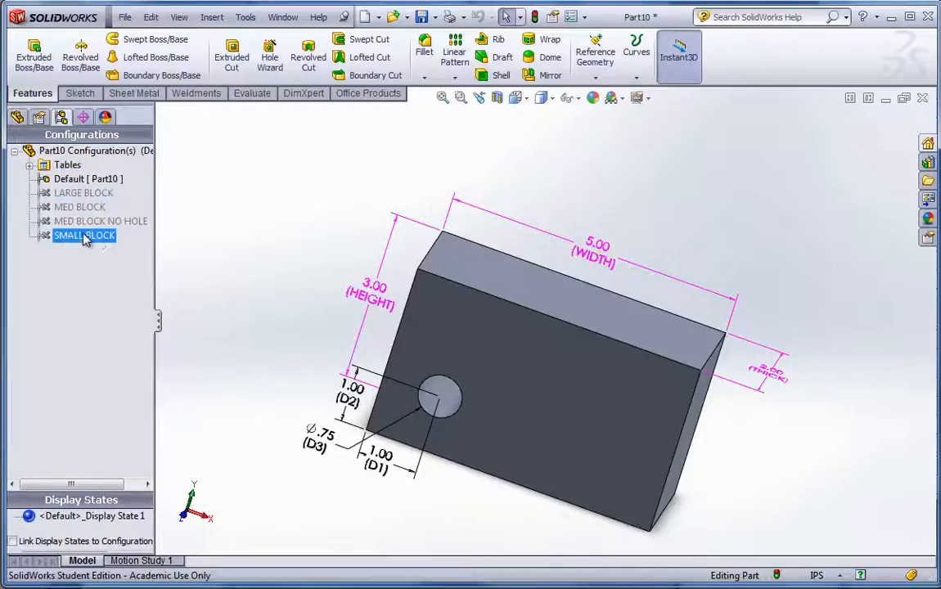
double_click(84, 193)
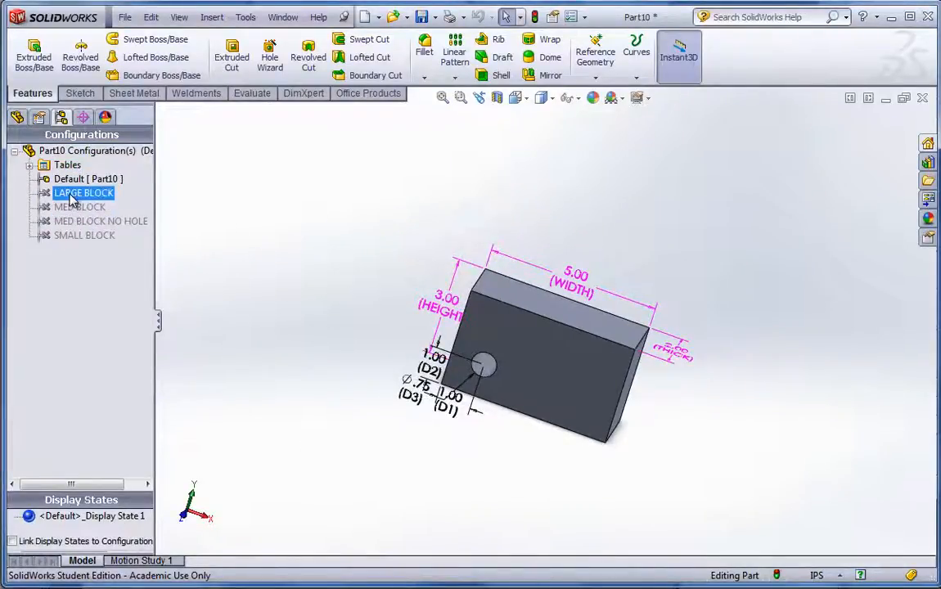
double_click(80, 206)
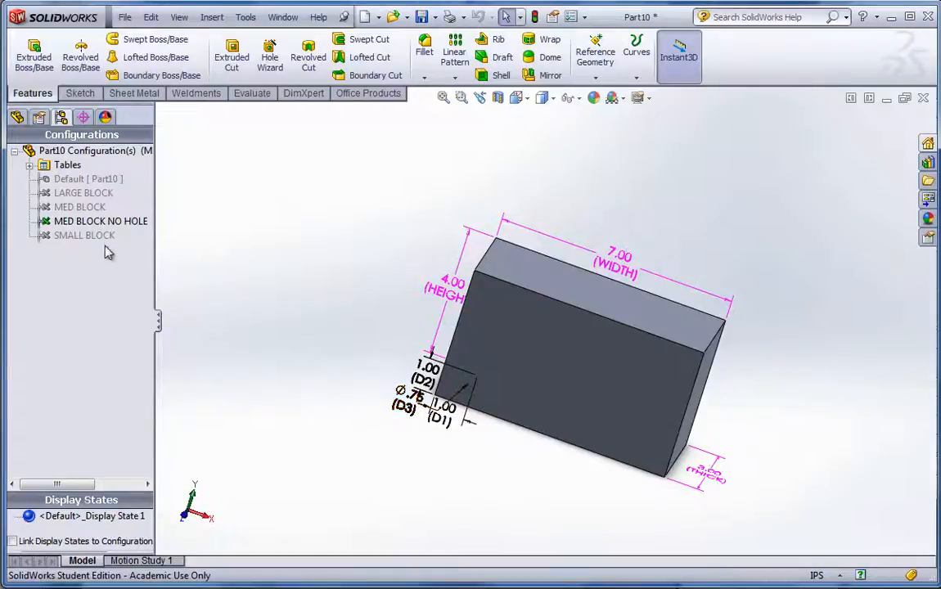
double_click(85, 236)
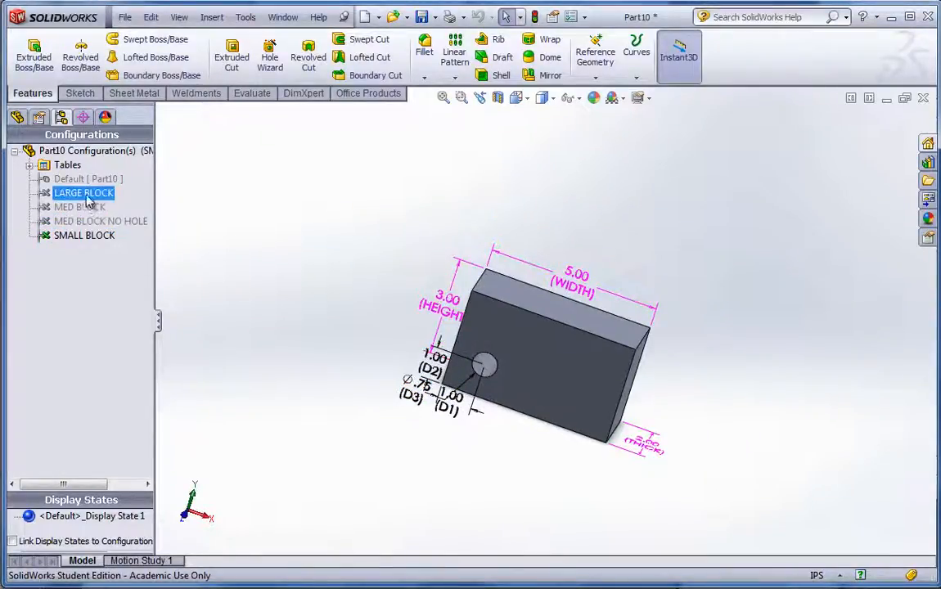
double_click(85, 235)
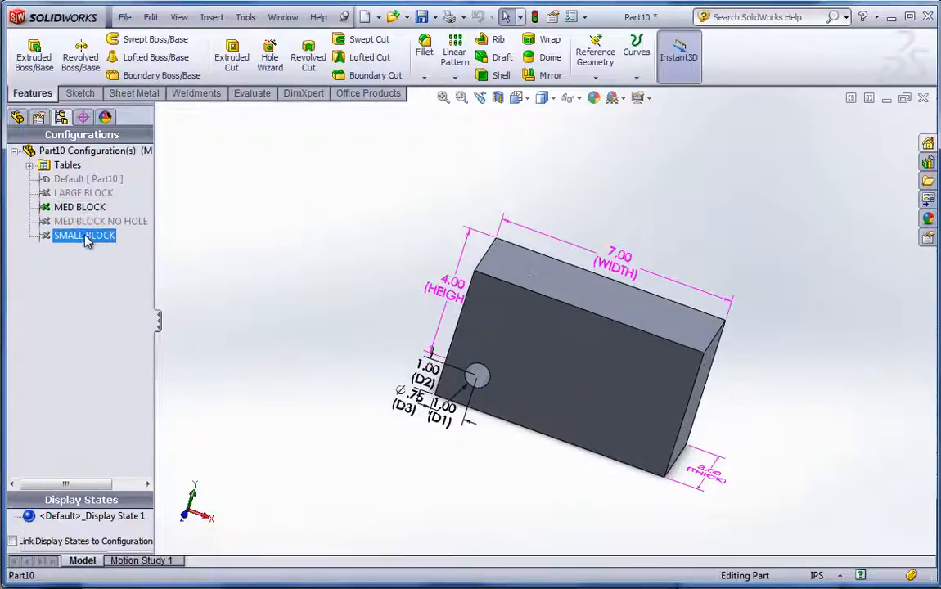
double_click(85, 236)
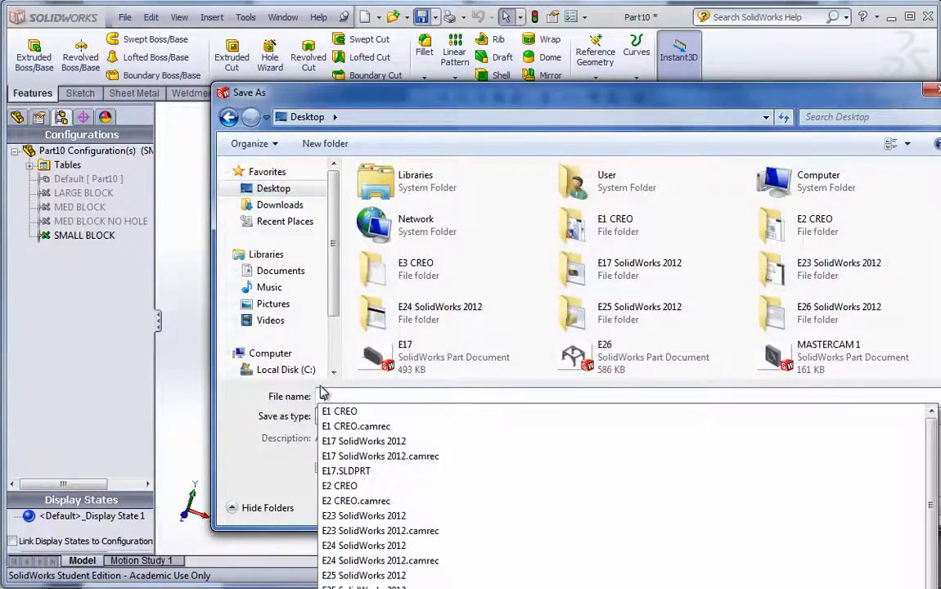
Save the block part under the file name E16.
text(E)
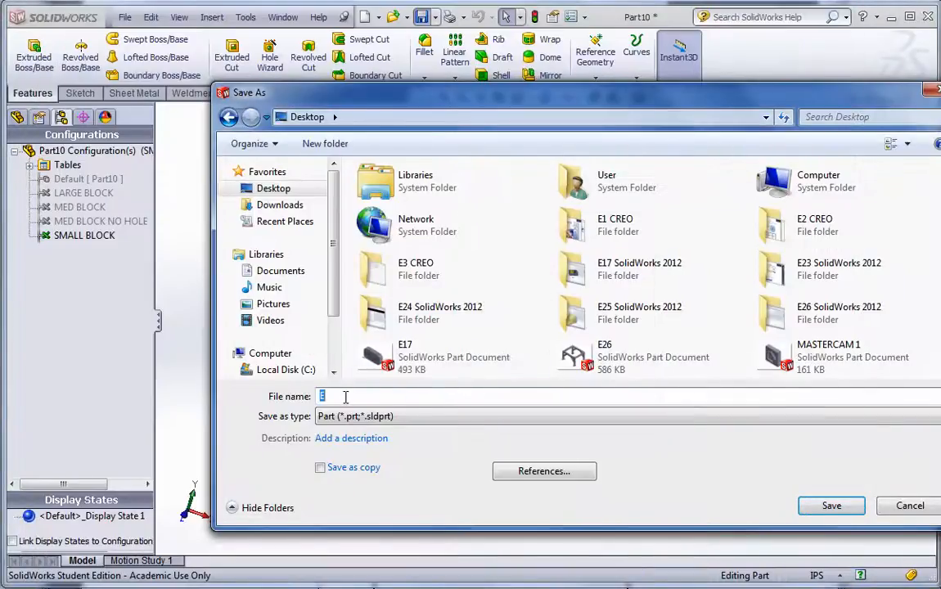
text(16)
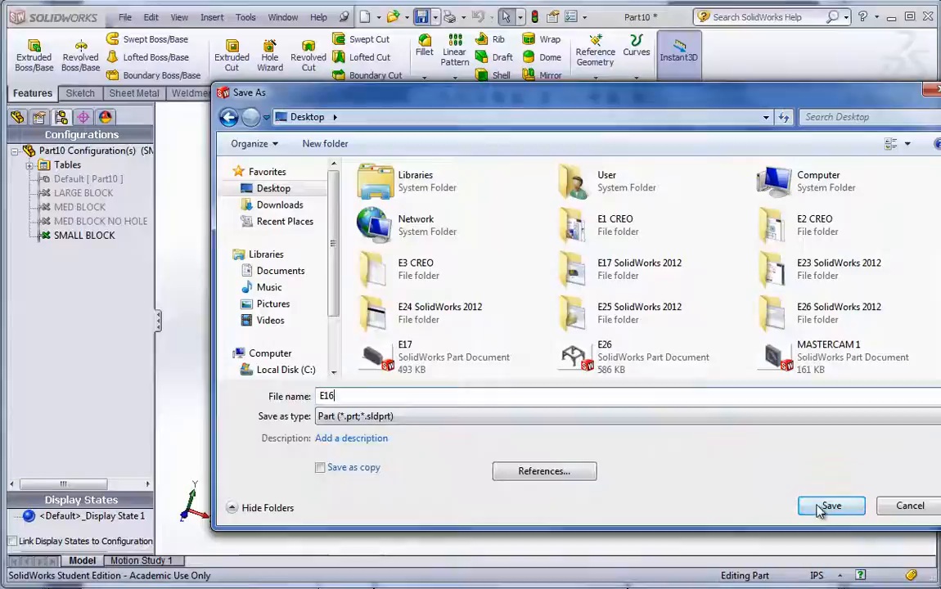
click(830, 506)
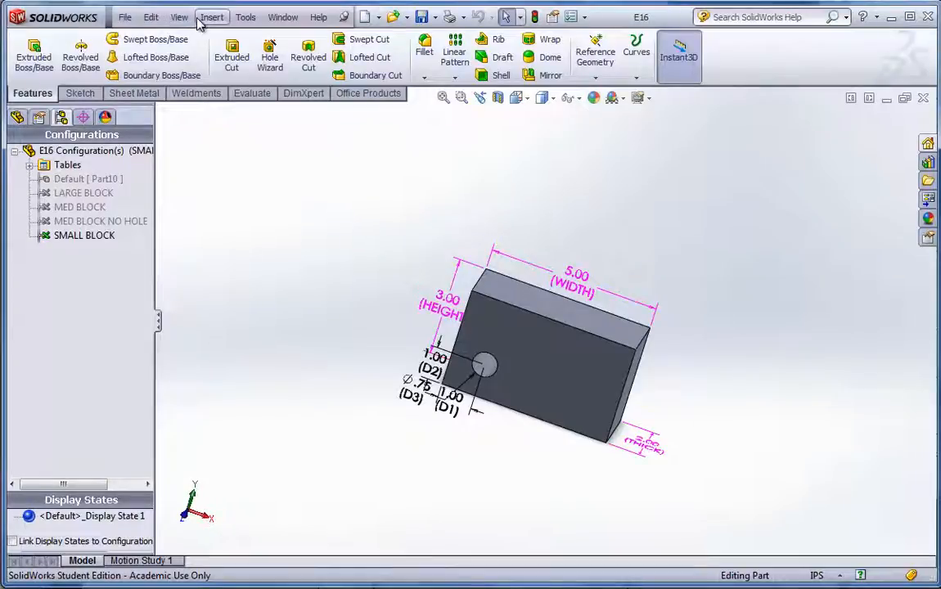
mouse_move(124, 16)
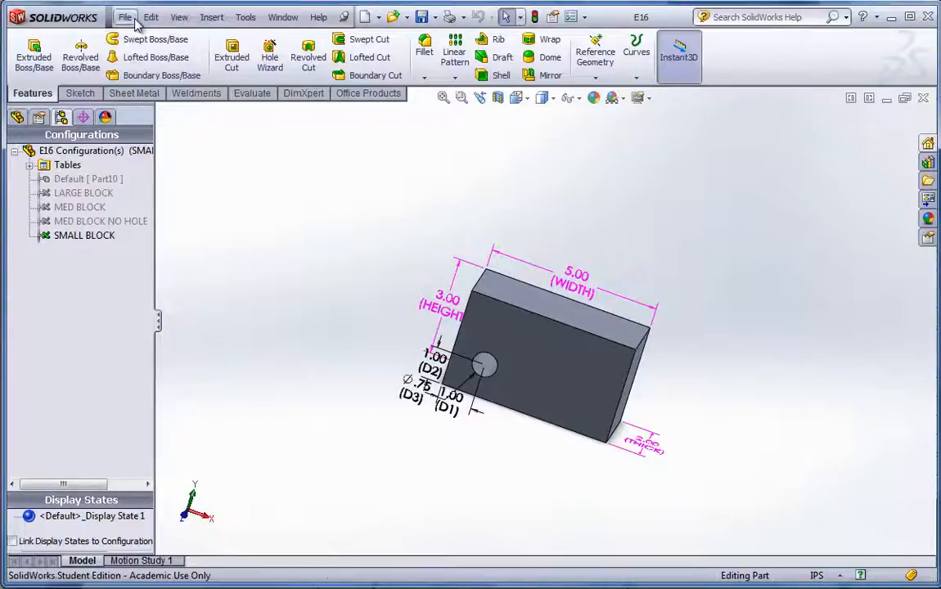
Make a drawing from E16 on a C (ANSI) Landscape sheet with two stacked views.
click(124, 17)
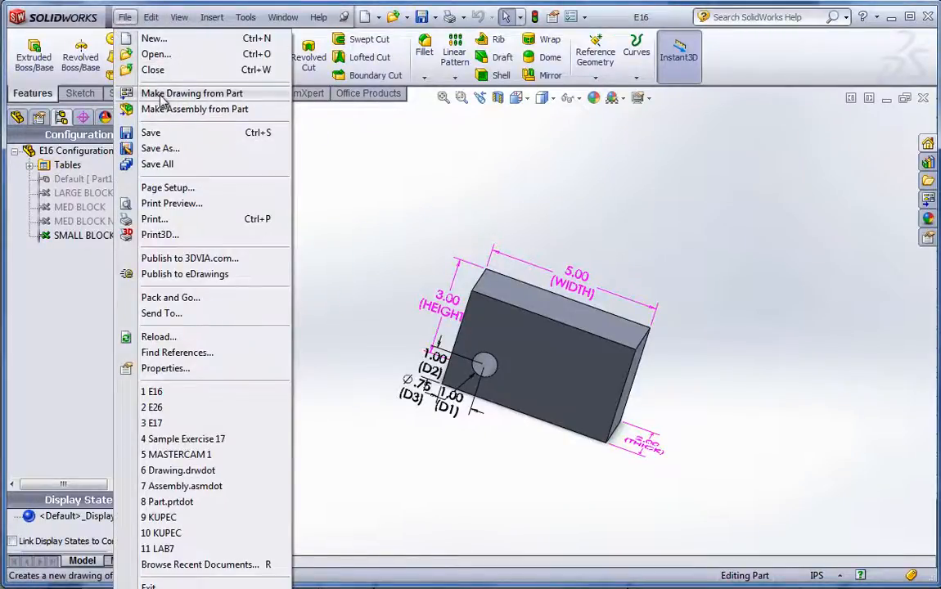
click(192, 92)
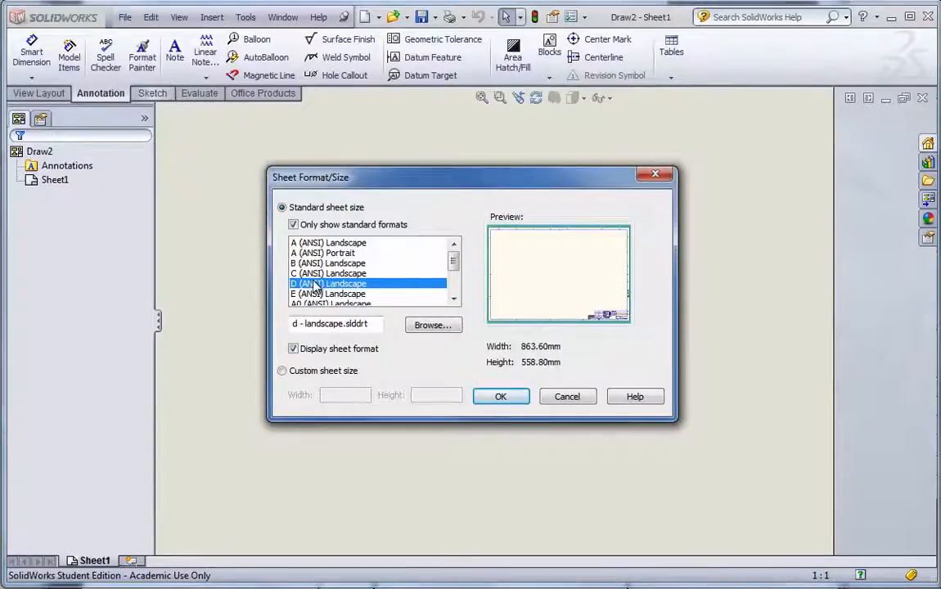
mouse_move(328, 295)
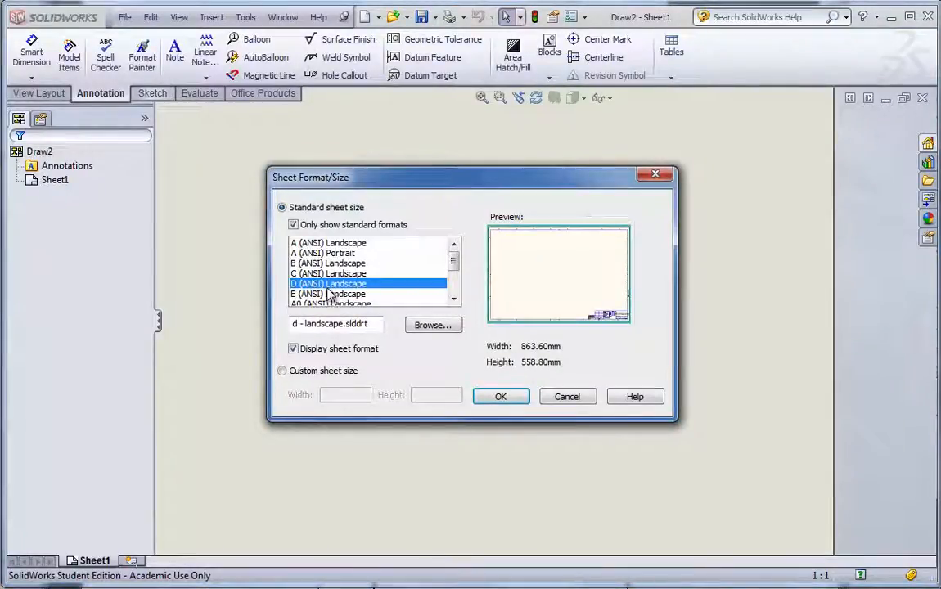
click(331, 295)
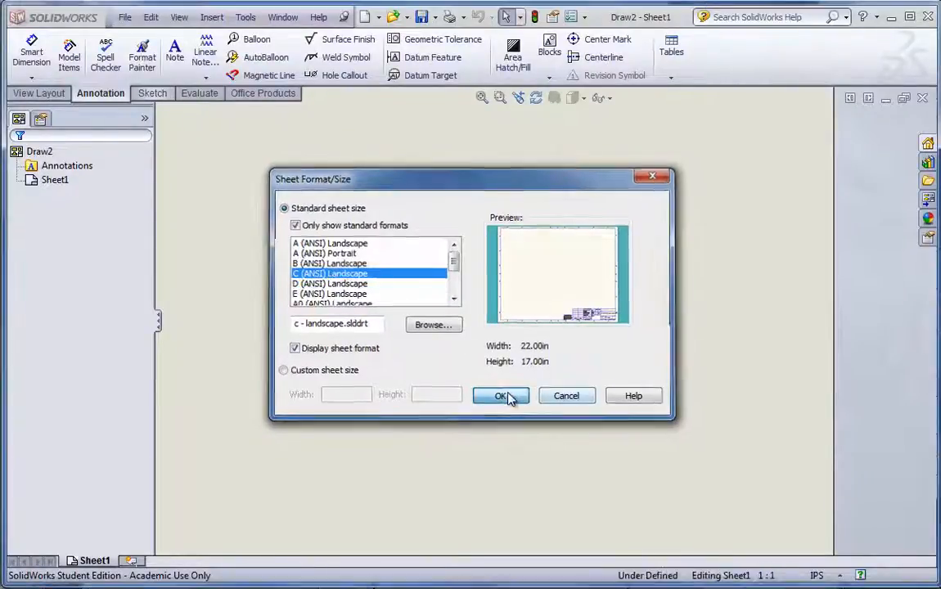
click(501, 395)
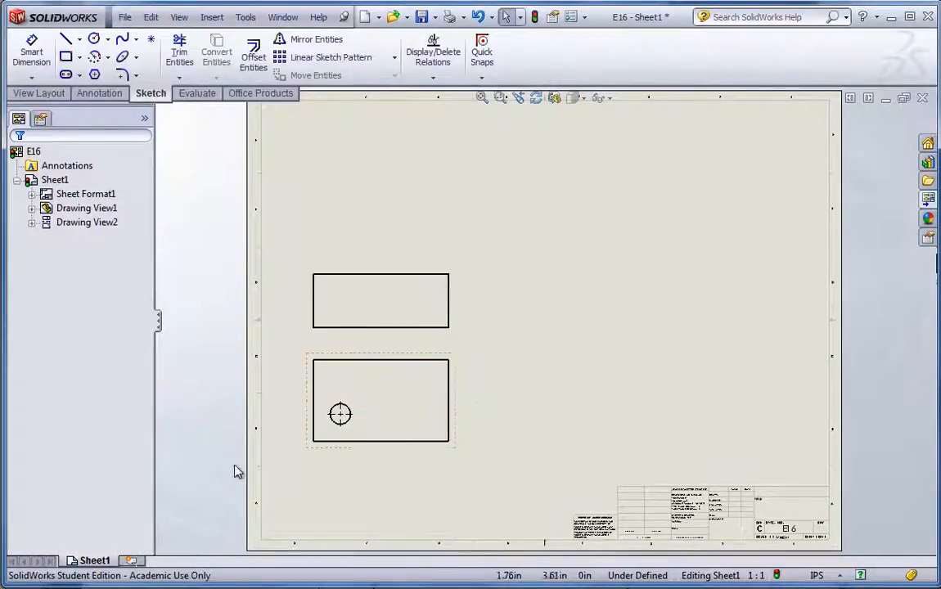
Set the drawing sheet scale to 1:3 through the sheet's Properties.
right_click(95, 560)
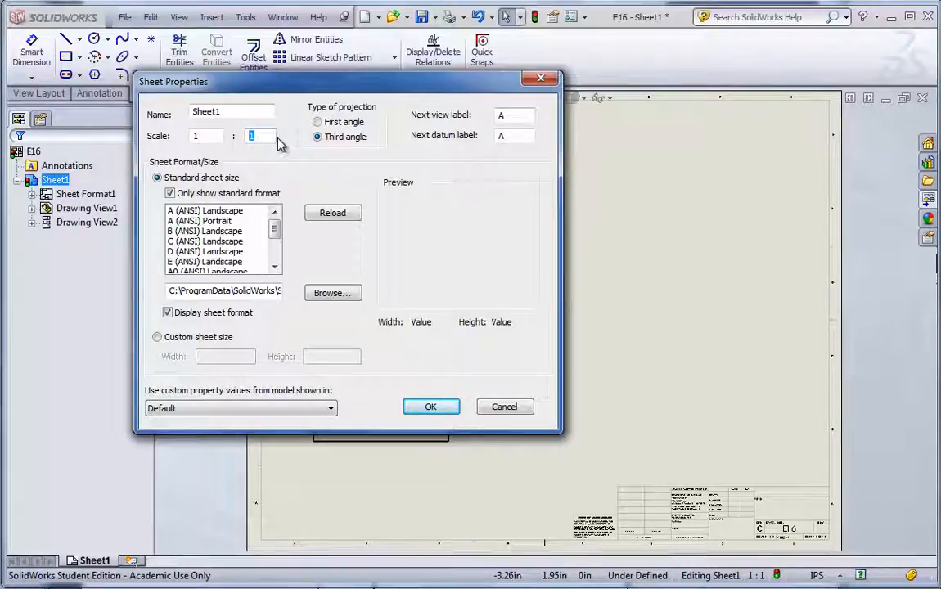
text(3)
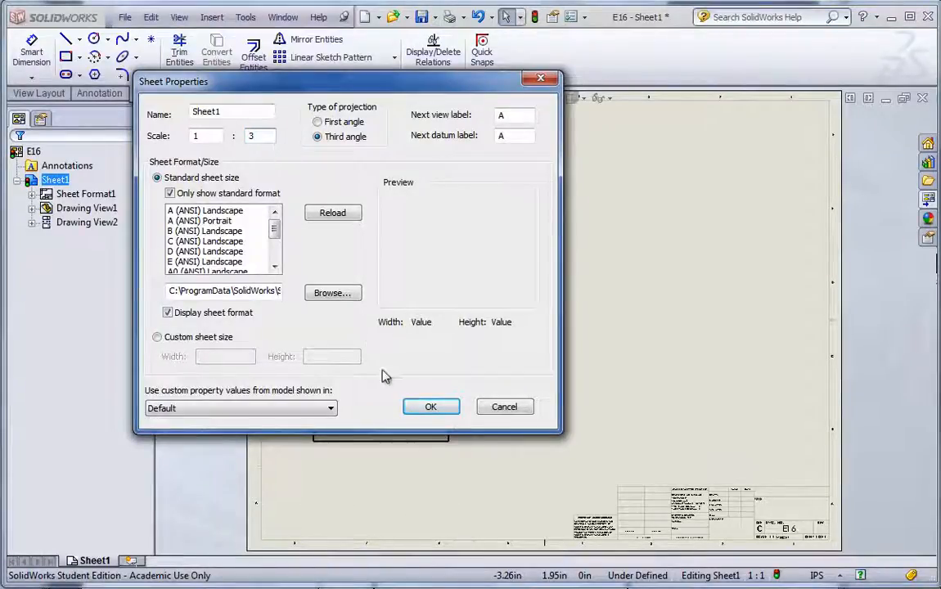
click(431, 406)
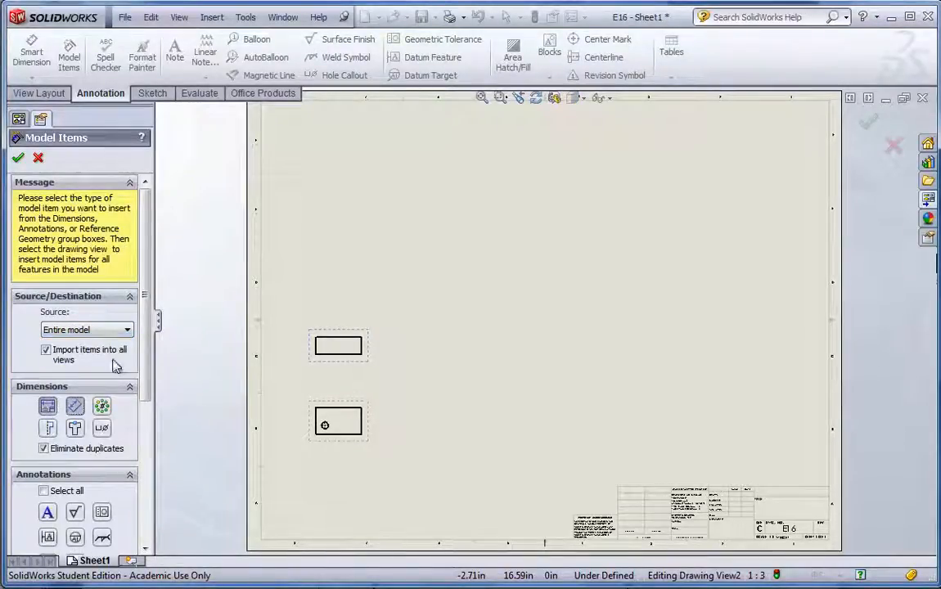
Insert the block's model dimensions (5.00, 3.00, 2.00) into both drawing views.
click(18, 157)
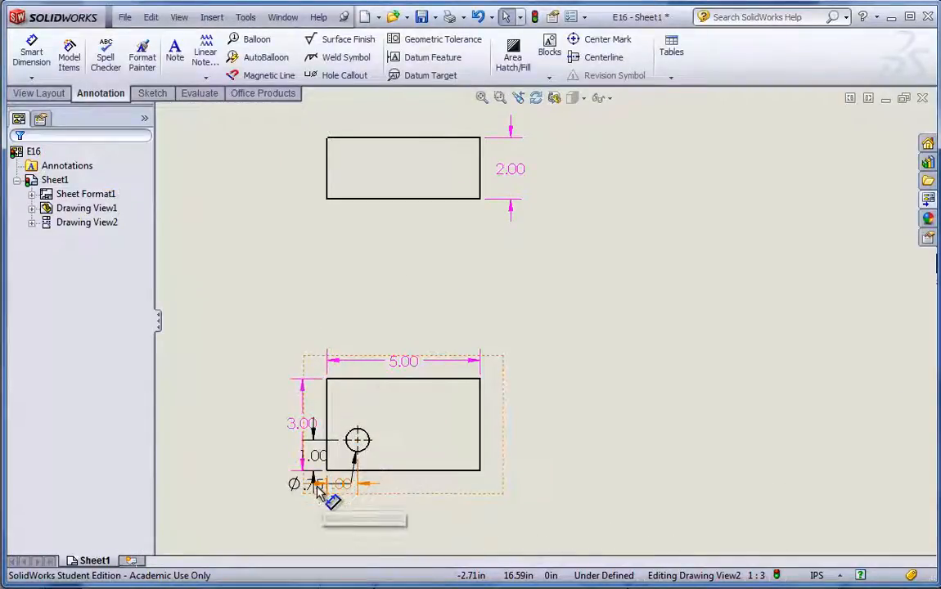
click(318, 485)
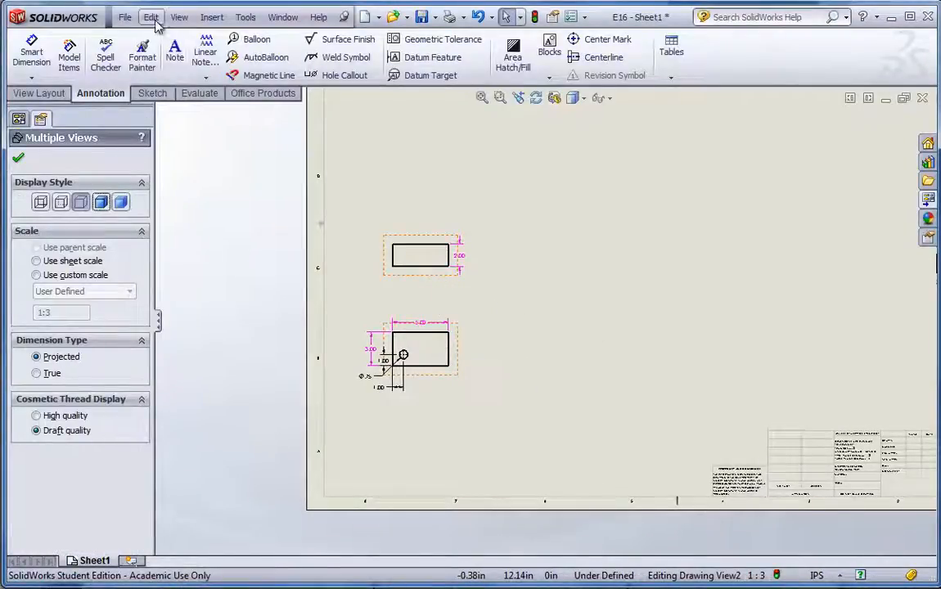
Fit the sheet to show all eight views: four front views with their top views above.
click(151, 17)
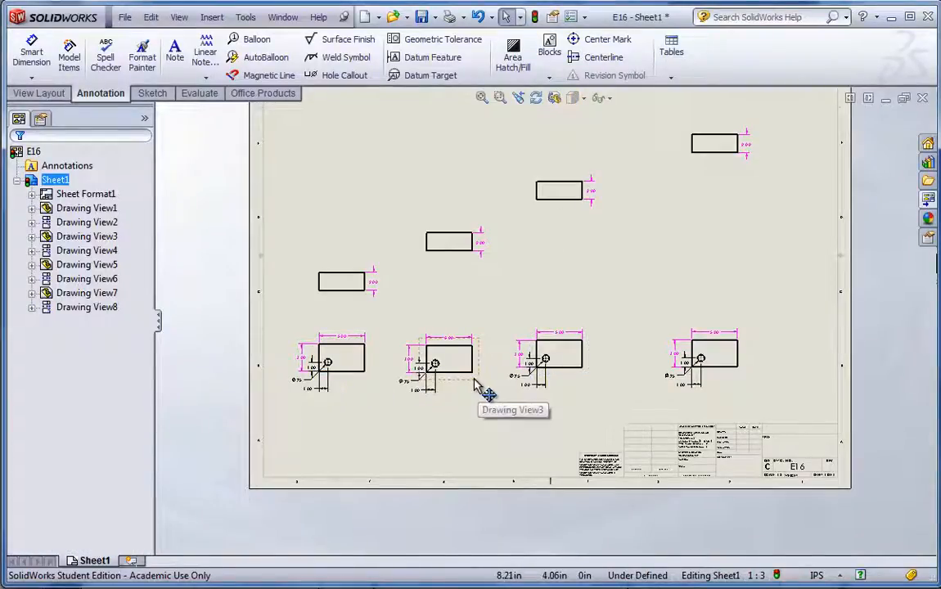
Align the second, third and rightmost front views vertically by origin with the first.
right_click(449, 361)
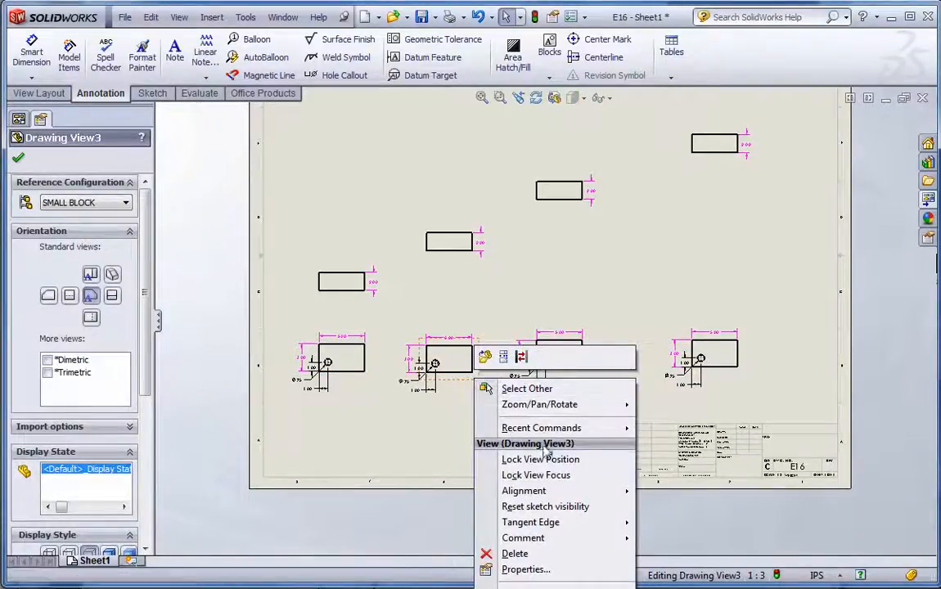
mouse_move(523, 491)
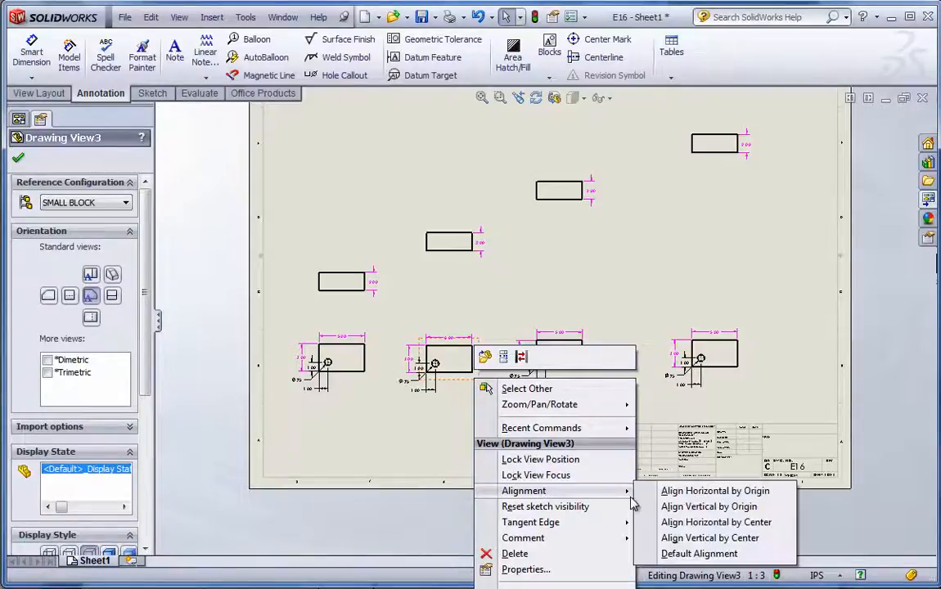
mouse_move(717, 522)
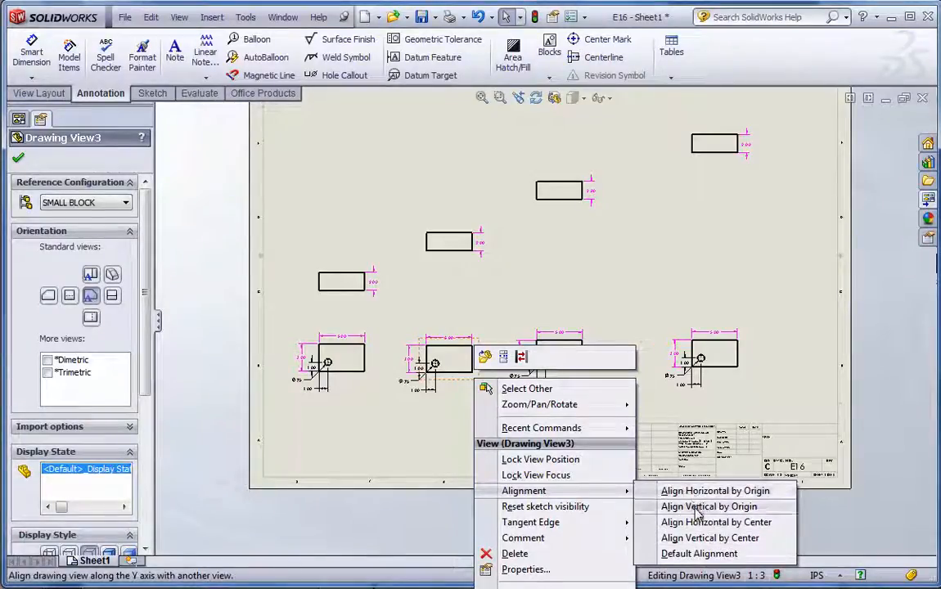
click(715, 491)
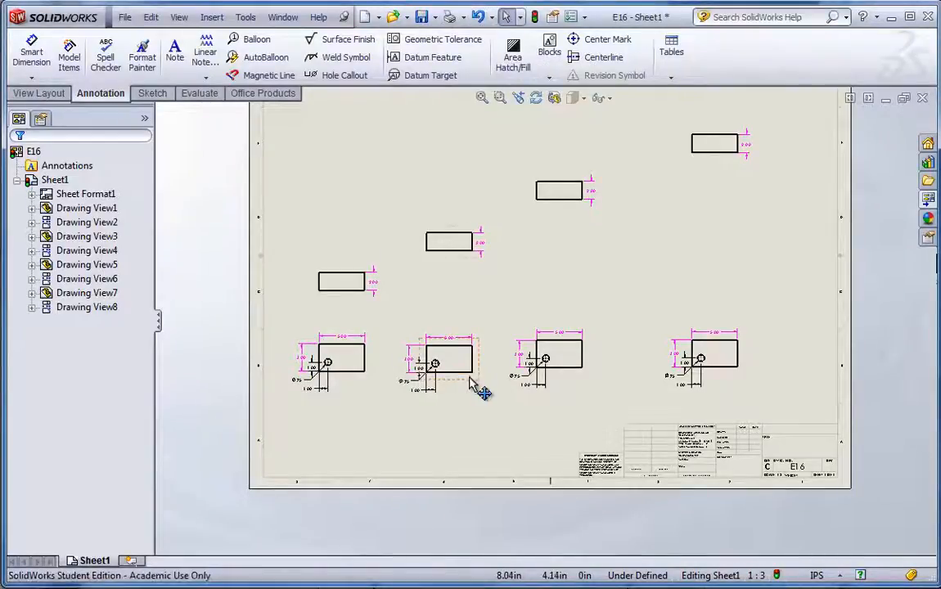
right_click(451, 360)
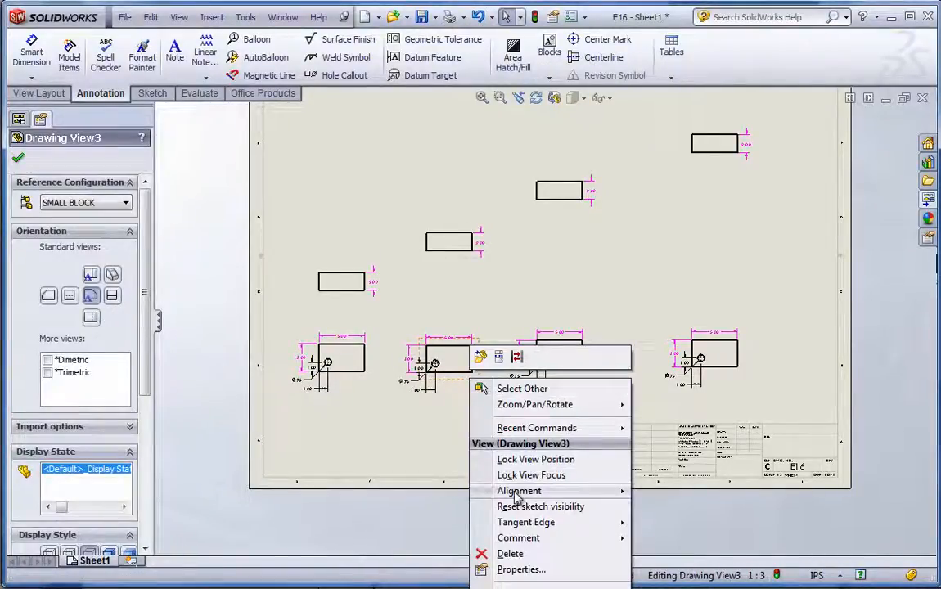
mouse_move(519, 492)
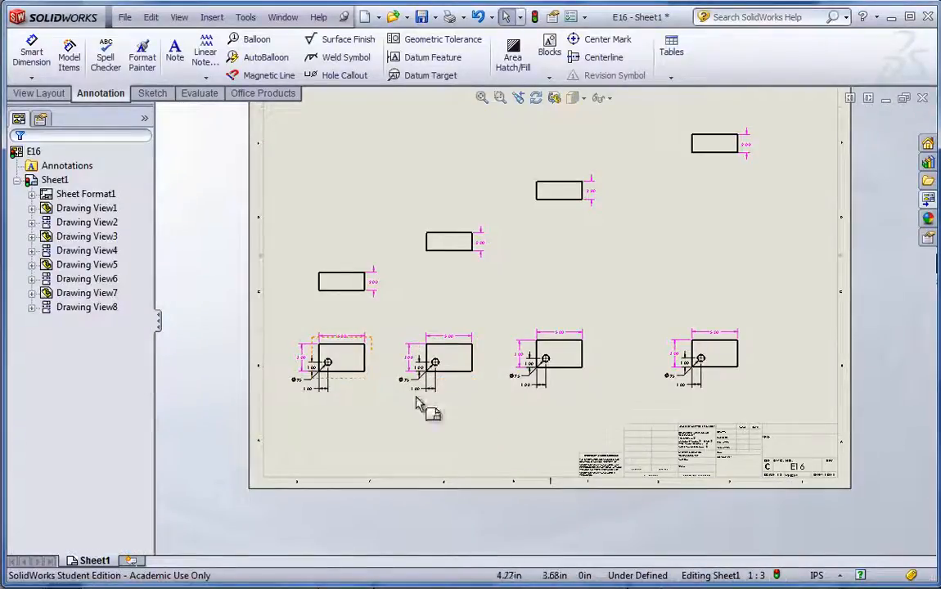
right_click(557, 352)
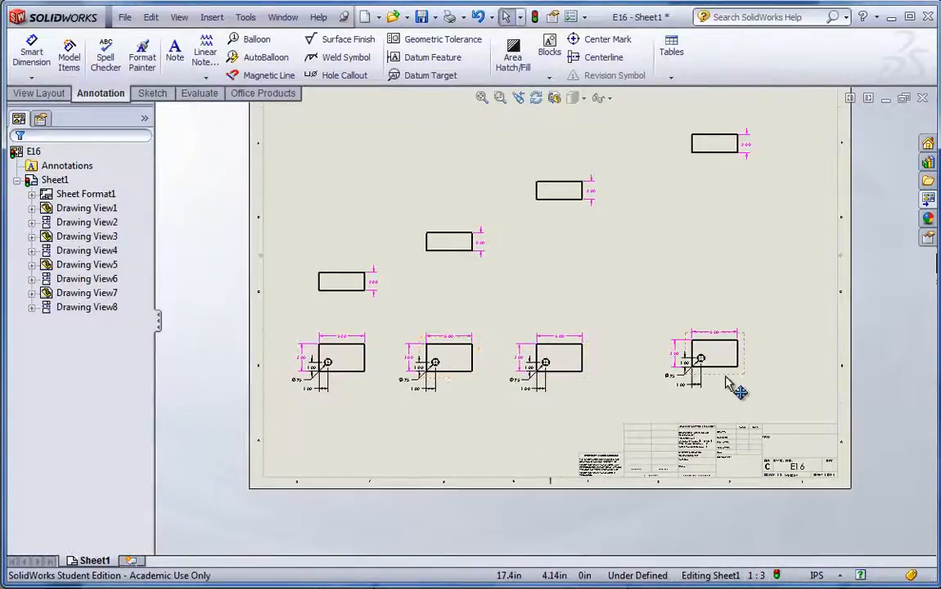
right_click(712, 357)
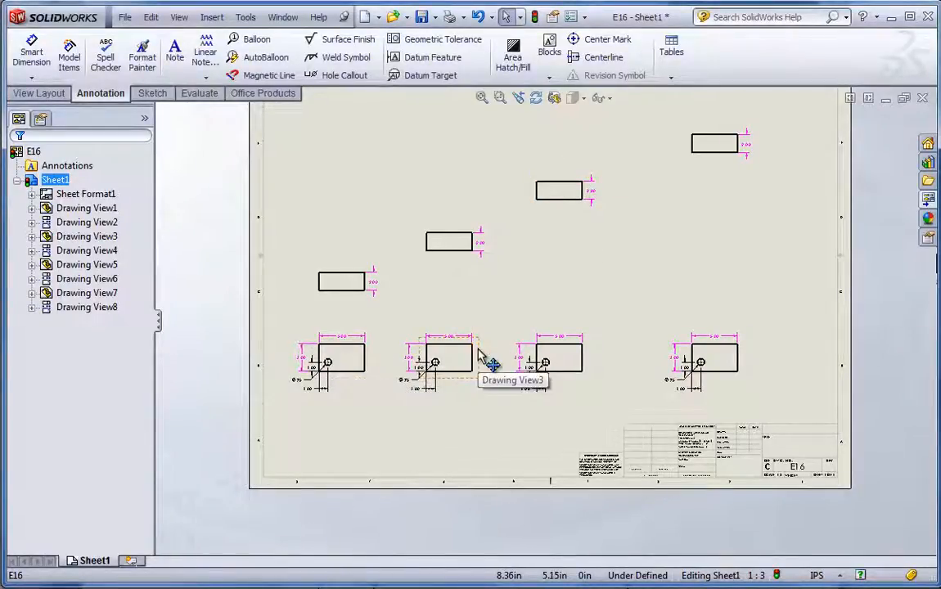
Set the second front and top views to the MED BLOCK configuration.
right_click(449, 360)
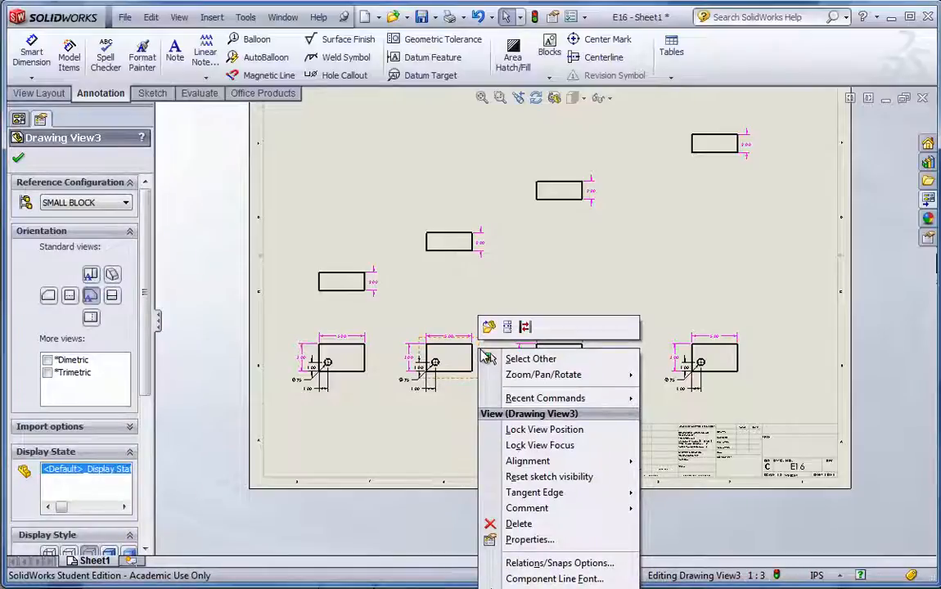
click(528, 541)
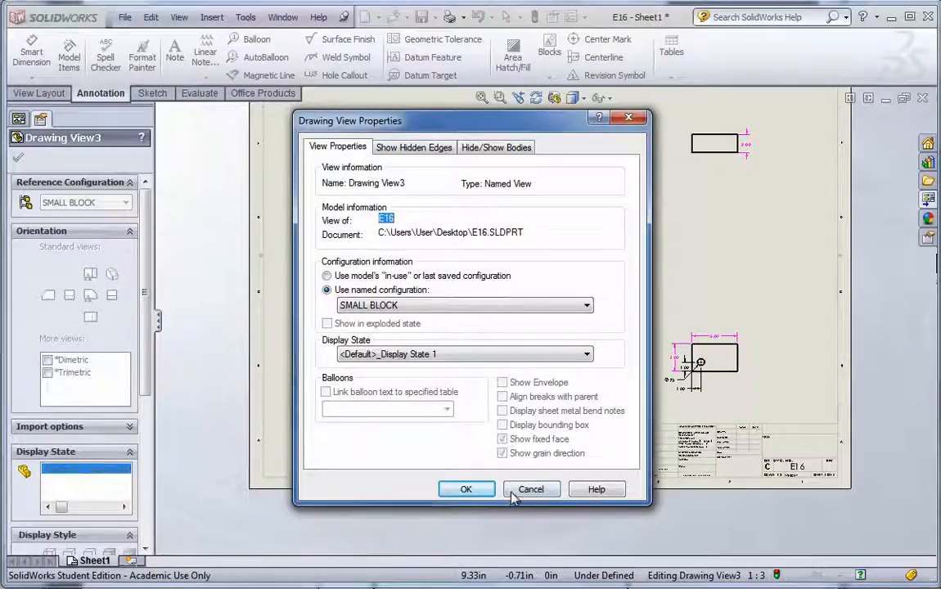
click(586, 305)
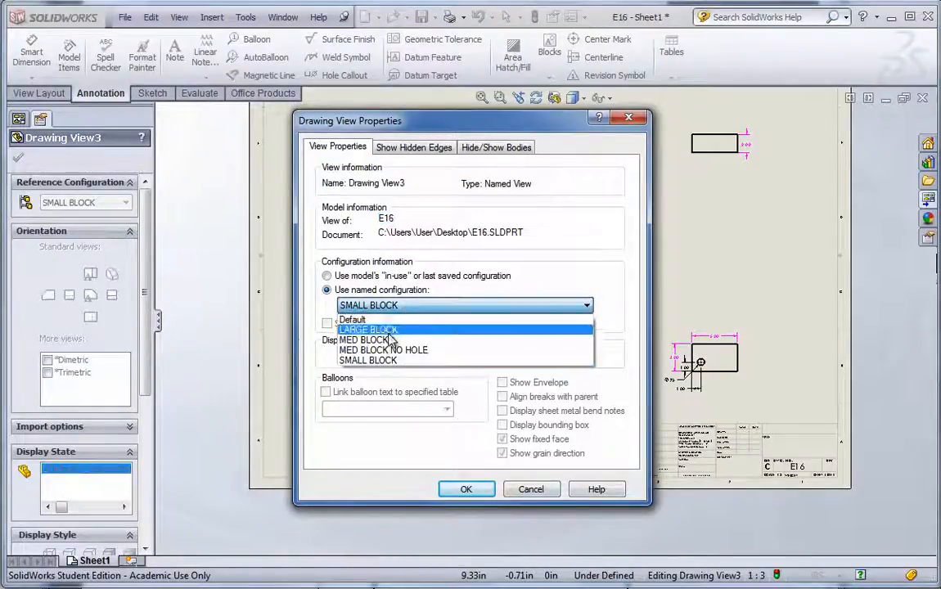
click(364, 339)
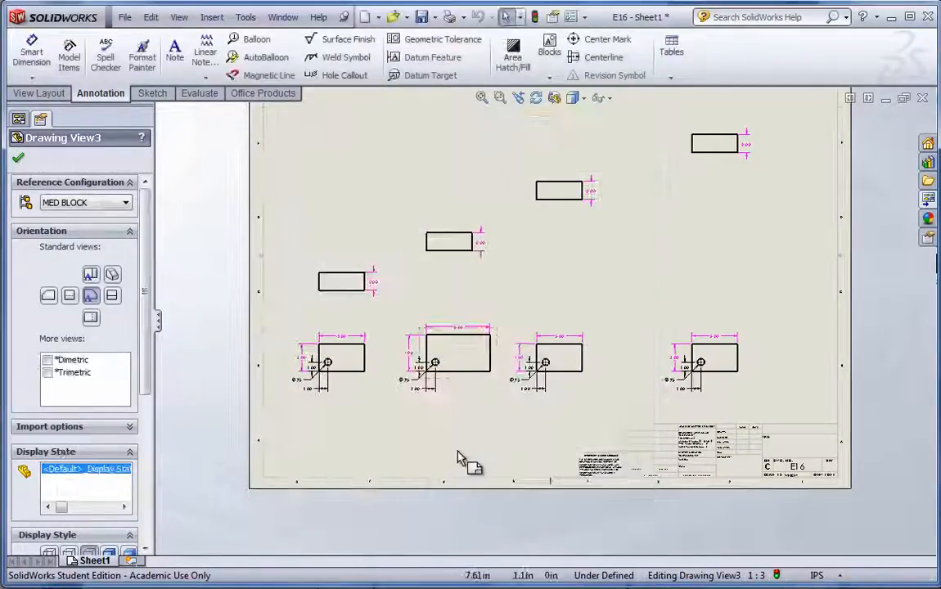
right_click(448, 242)
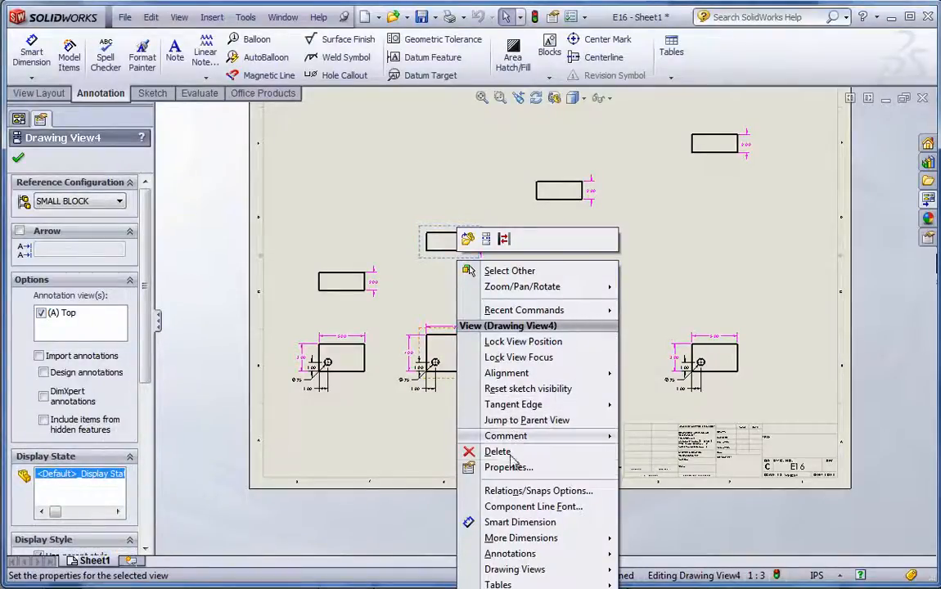
click(508, 466)
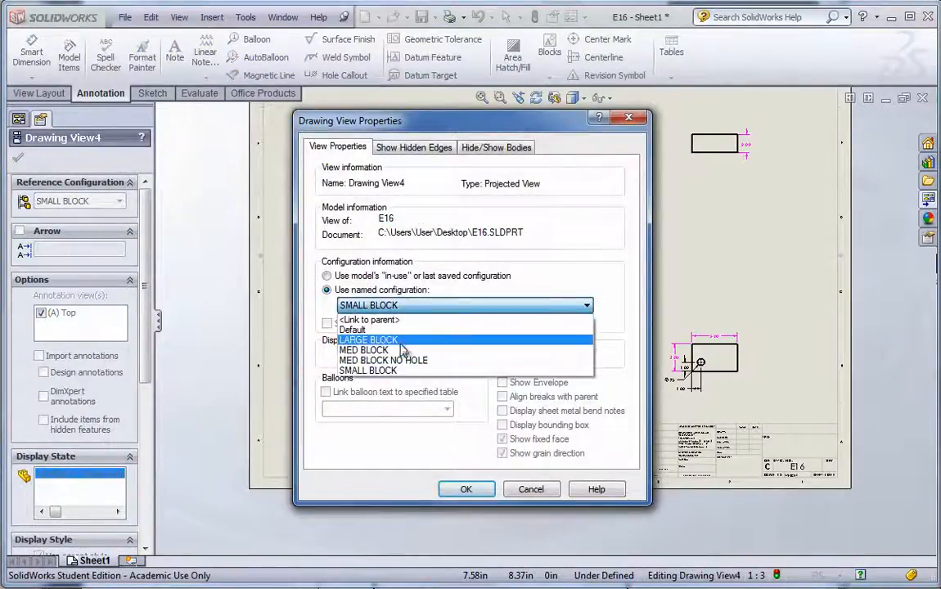
click(364, 350)
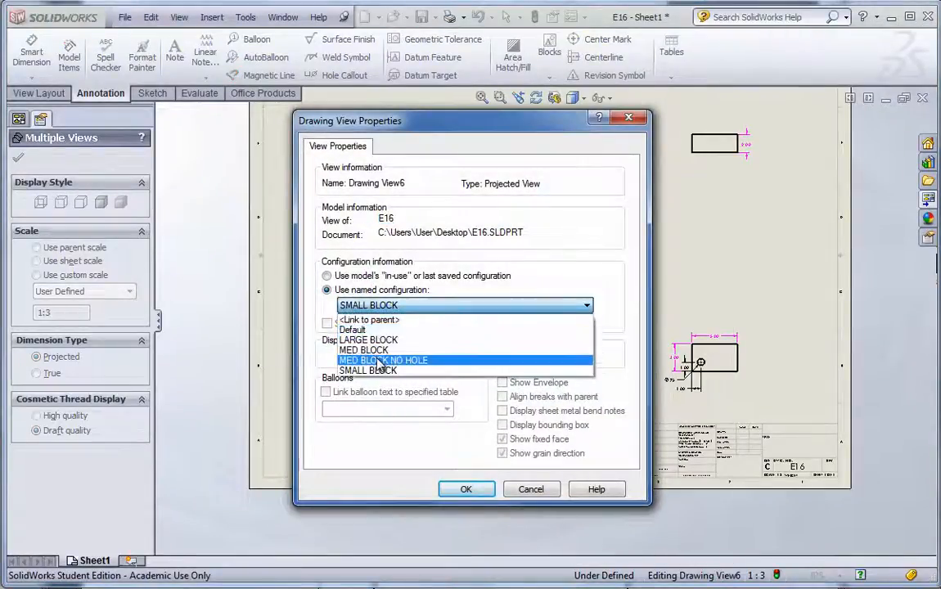
Set the third top view to MED BLOCK NO HOLE and the top-right view to LARGE BLOCK.
click(363, 350)
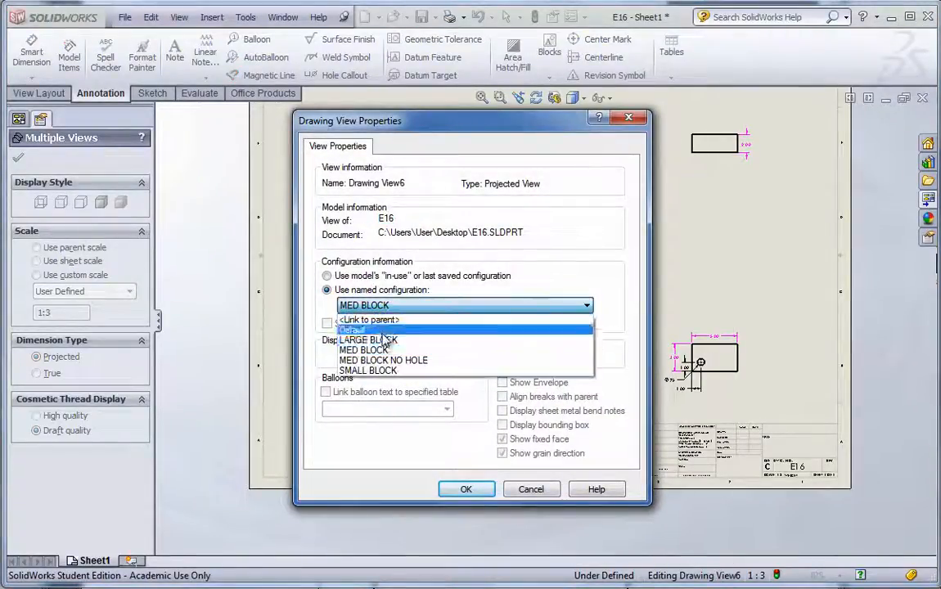
click(465, 488)
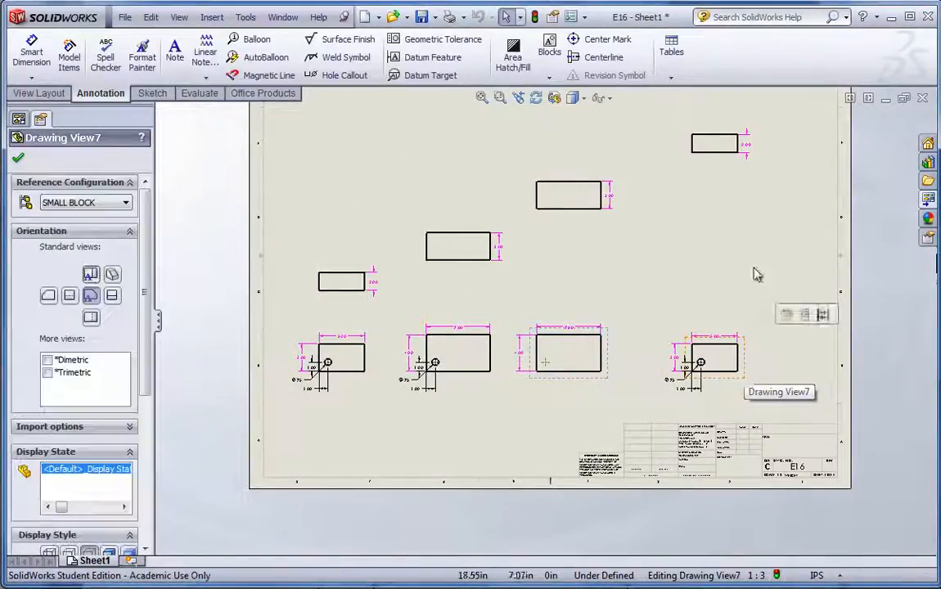
right_click(717, 144)
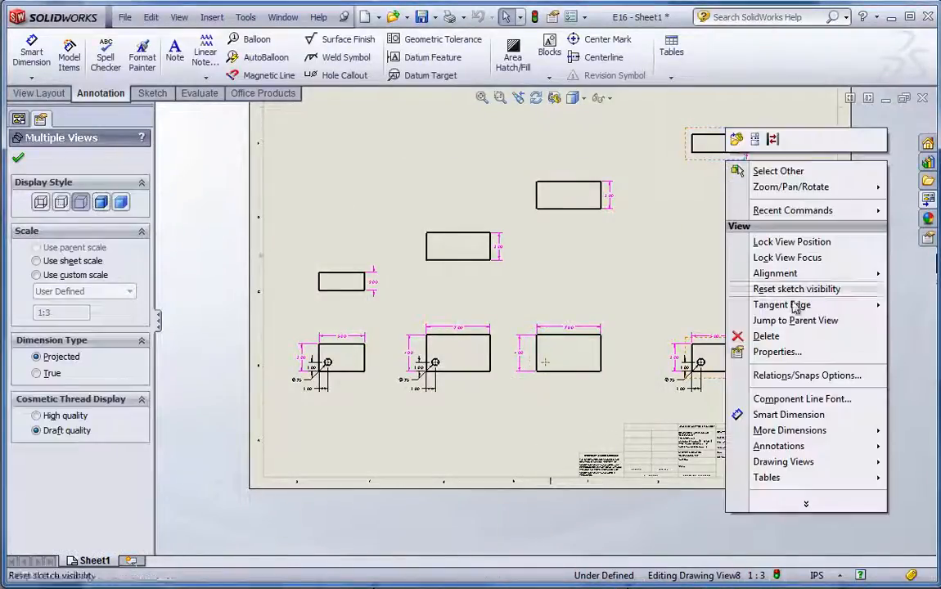
click(776, 351)
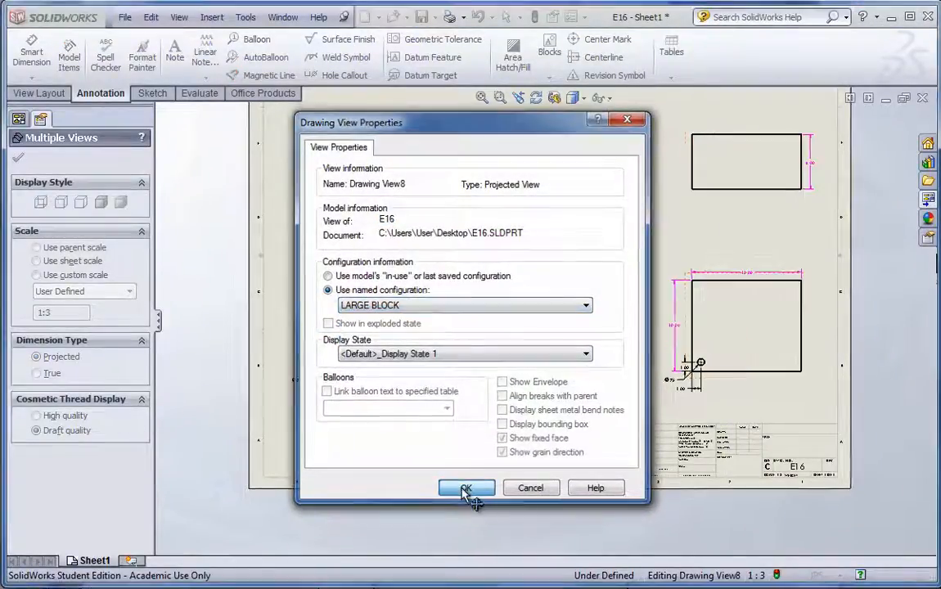
click(466, 488)
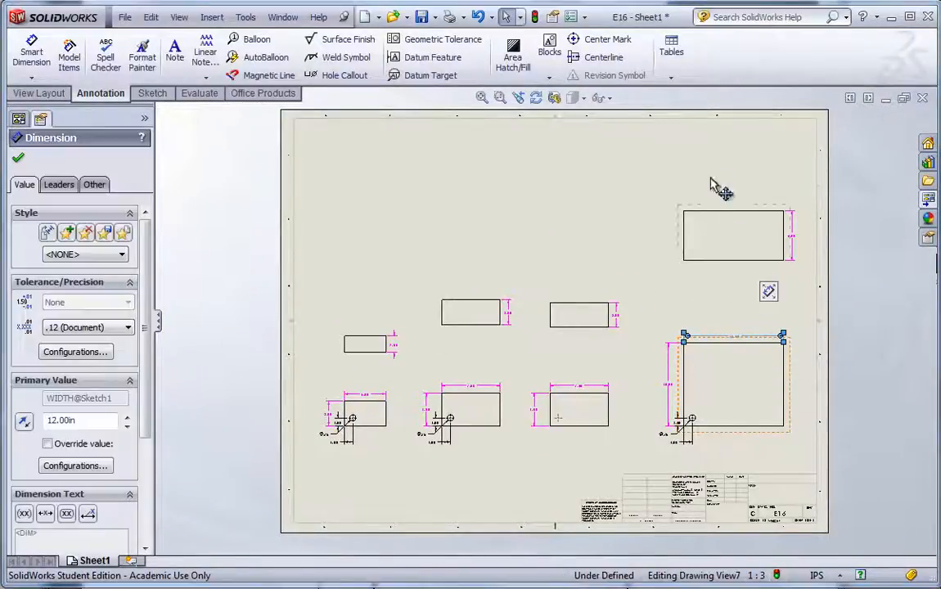
Browse the Tables dropdown on the Annotation tab to find Design Table.
click(671, 50)
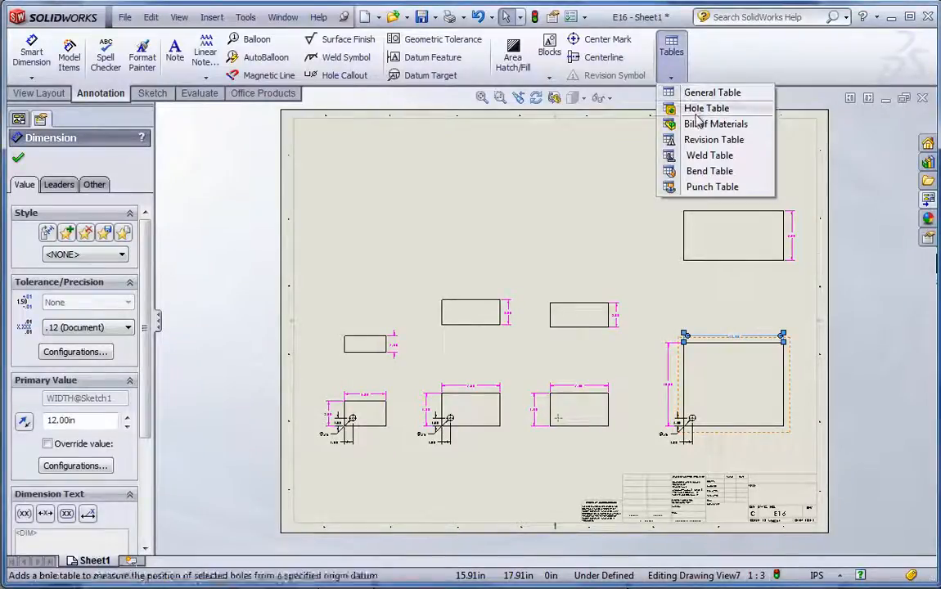
mouse_move(714, 139)
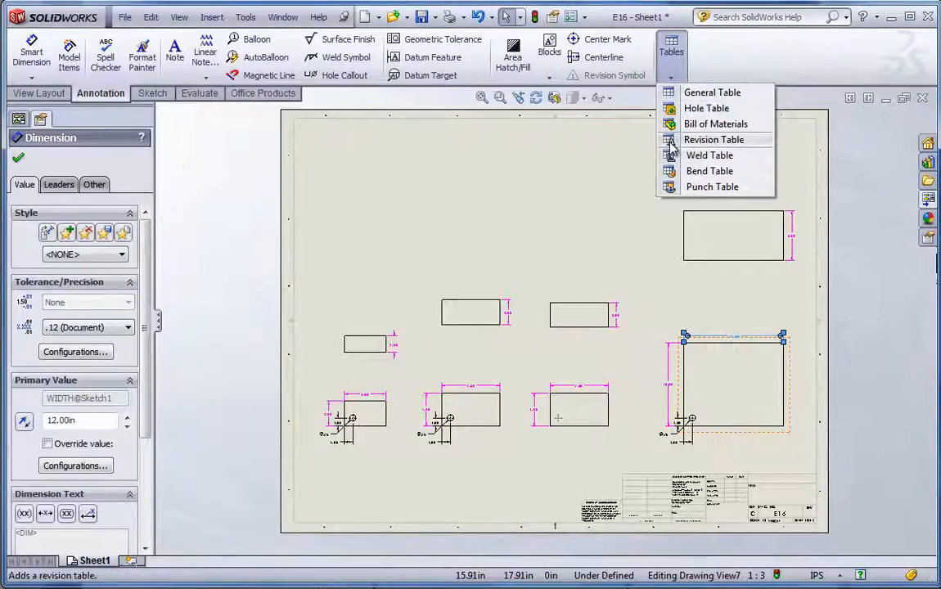
mouse_move(710, 154)
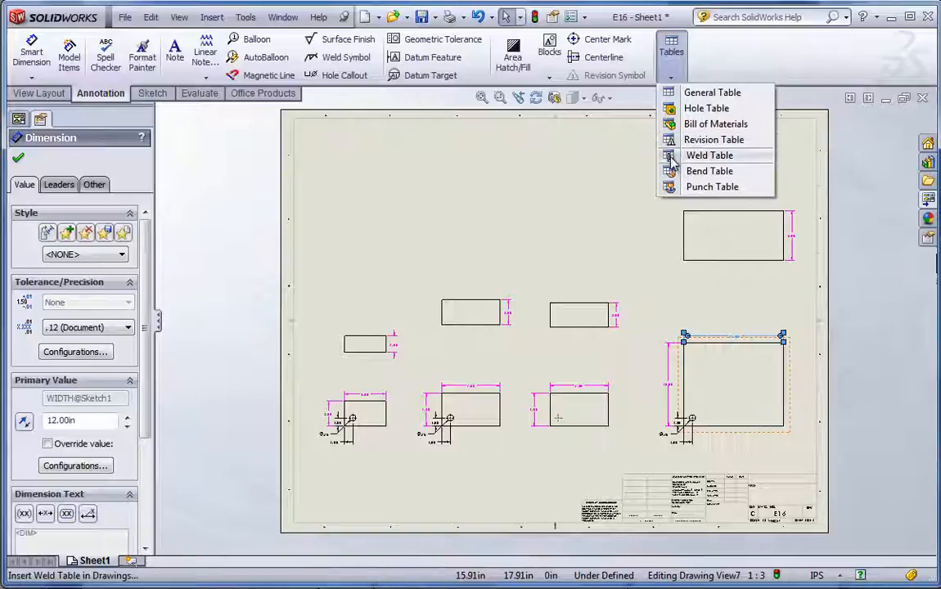
mouse_move(590, 306)
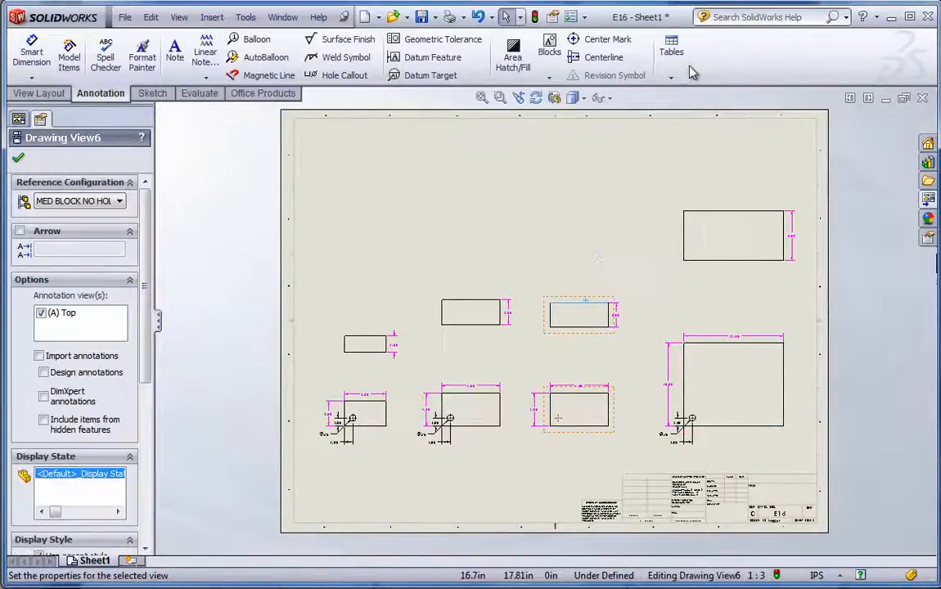
click(671, 49)
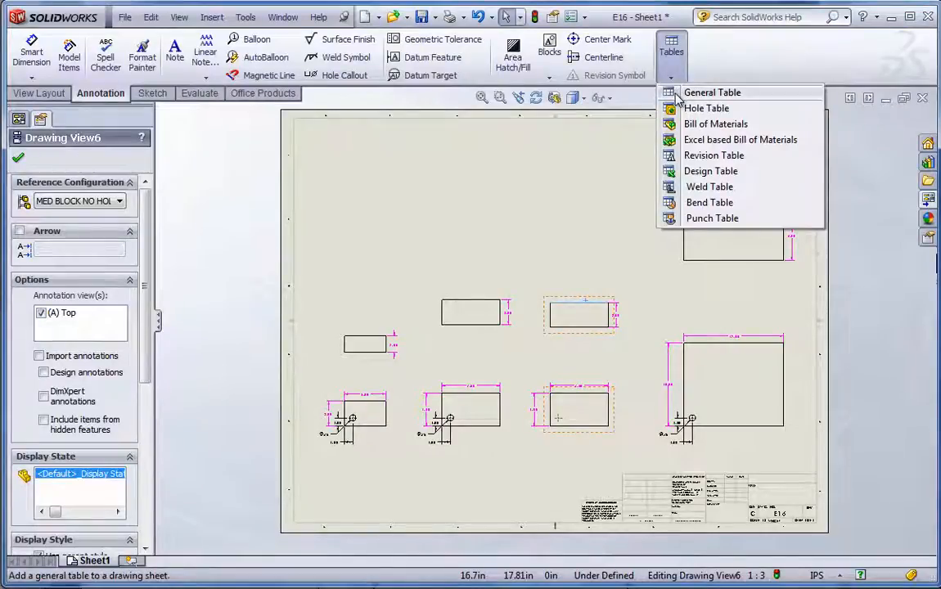